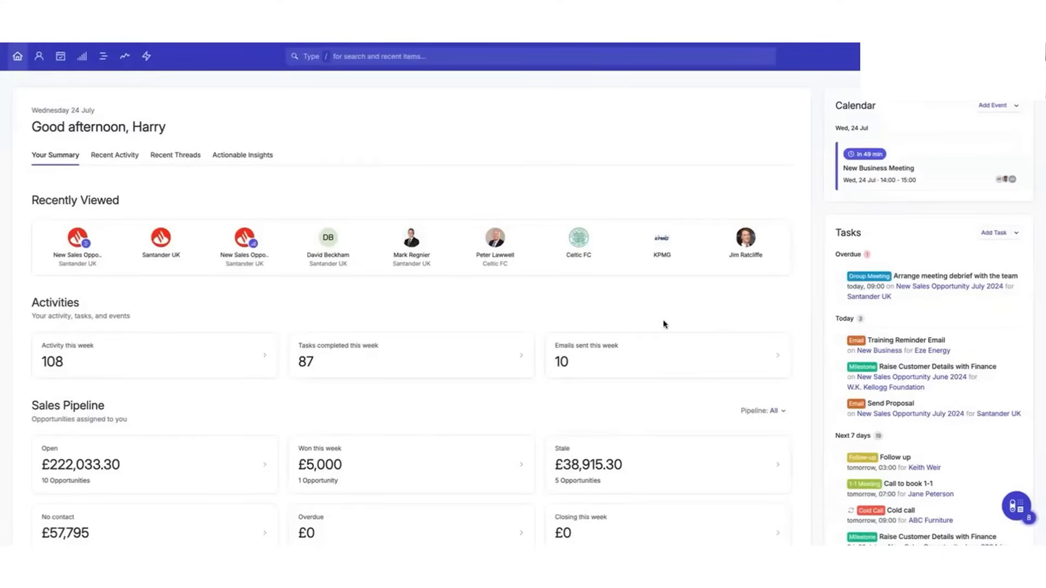
pyautogui.moveTo(893, 175)
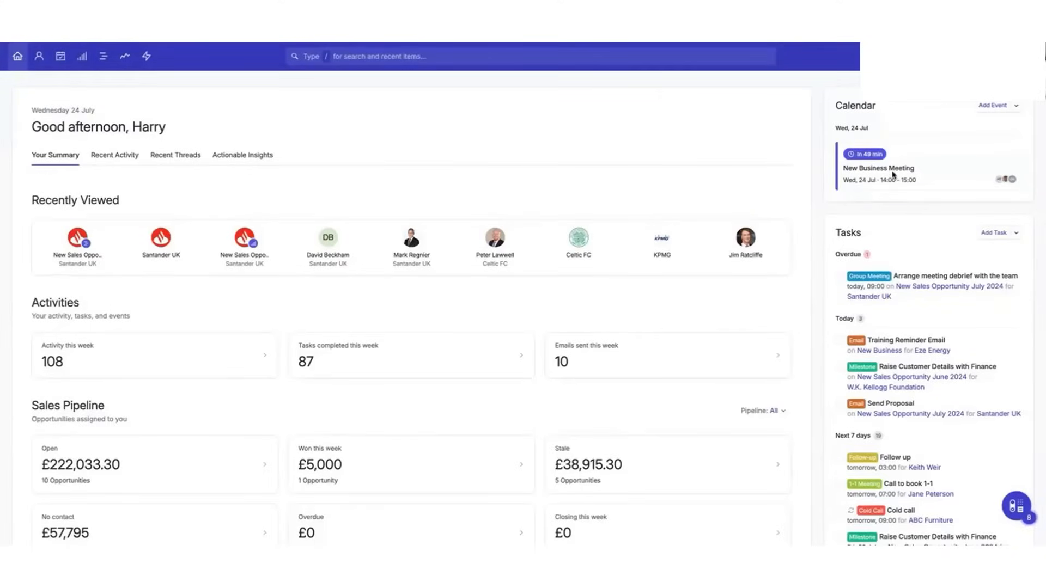
# - Start an Outlook event for 24 July 2024, 14:00–14:30, from the Capsule calendar meeting
pyautogui.click(878, 169)
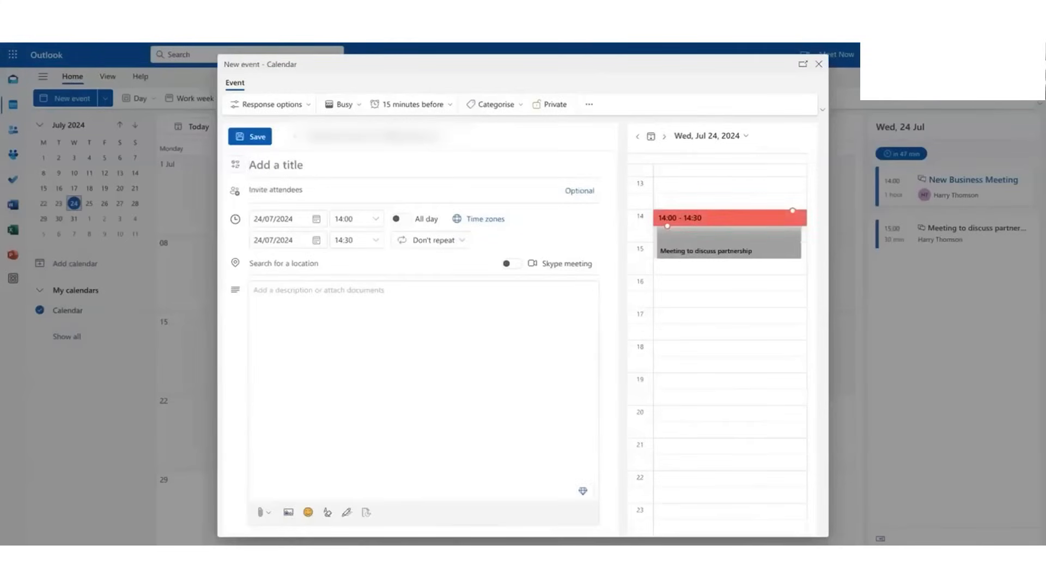
pyautogui.click(818, 64)
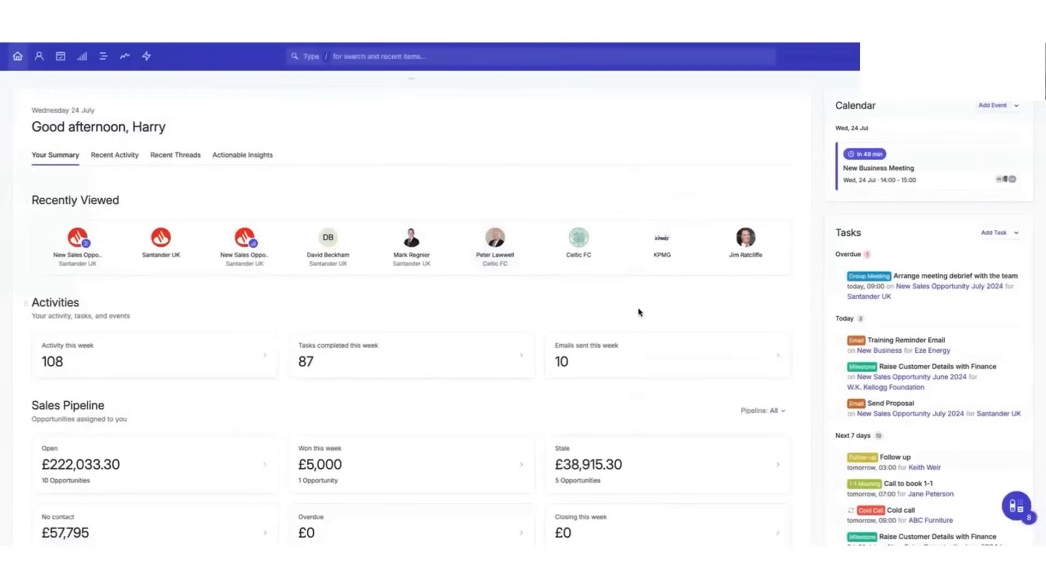
pyautogui.moveTo(477, 325)
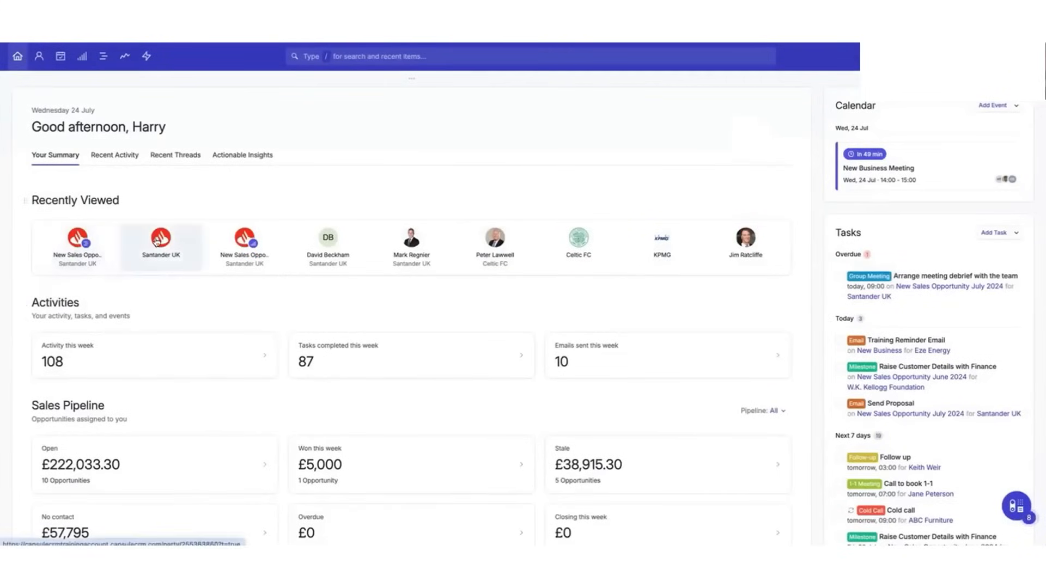
pyautogui.scroll(-3)
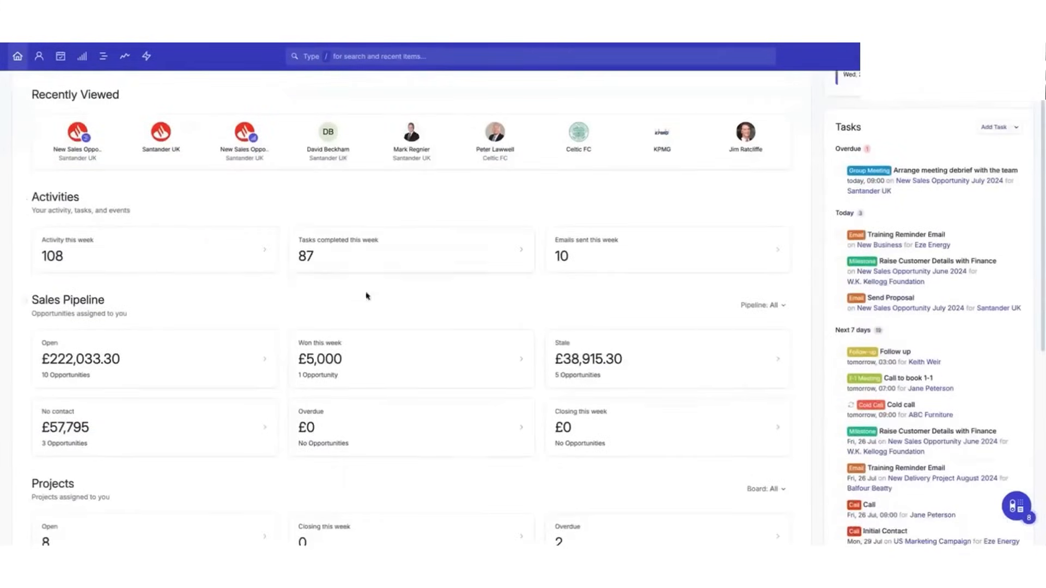
pyautogui.click(67, 250)
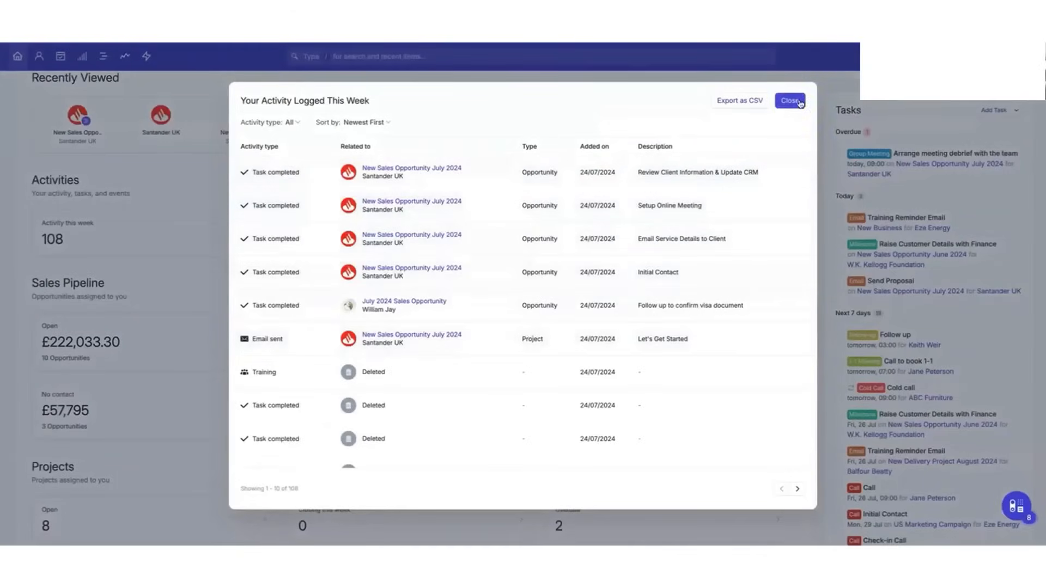
pyautogui.click(790, 101)
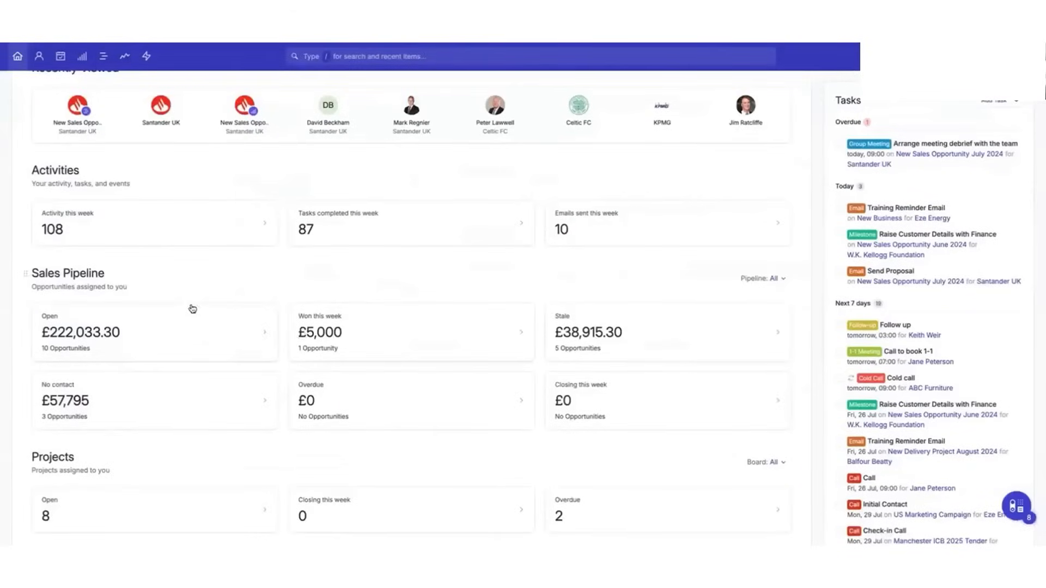
pyautogui.click(320, 333)
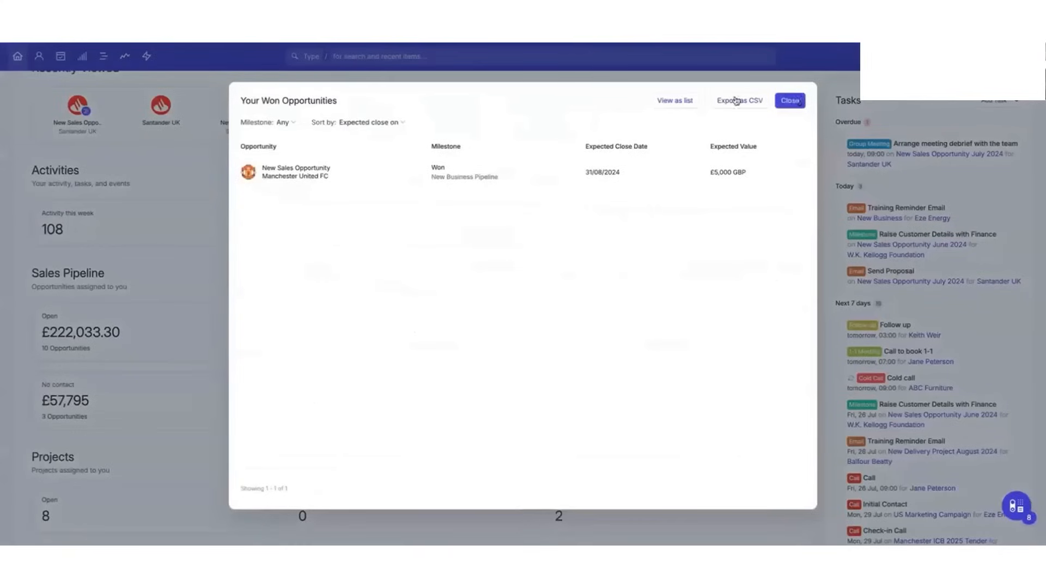
pyautogui.click(790, 101)
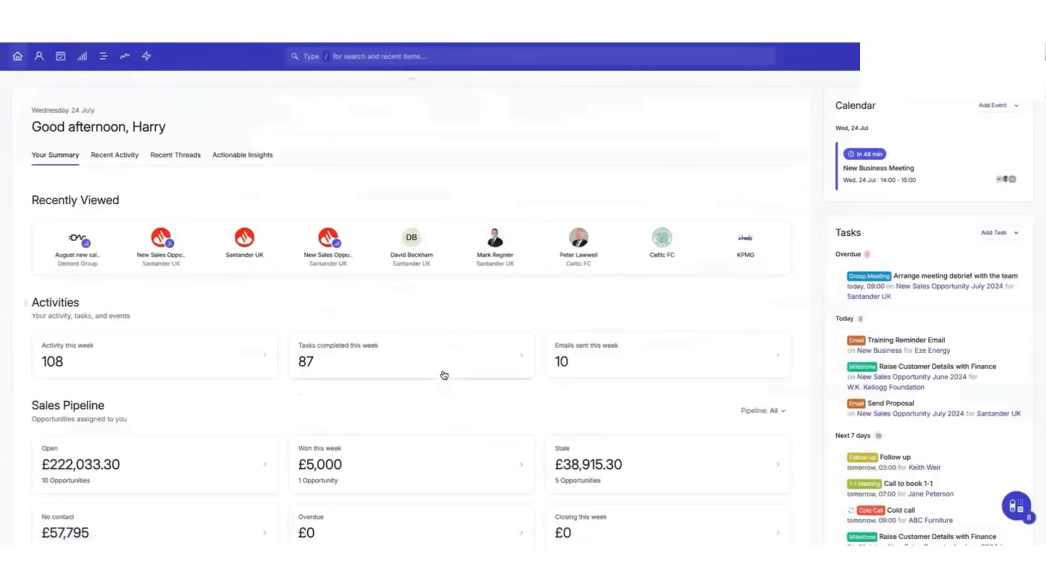
# - Filter People & Organisations to Tag Client and Town/city is London, leaving 3 records
pyautogui.click(38, 56)
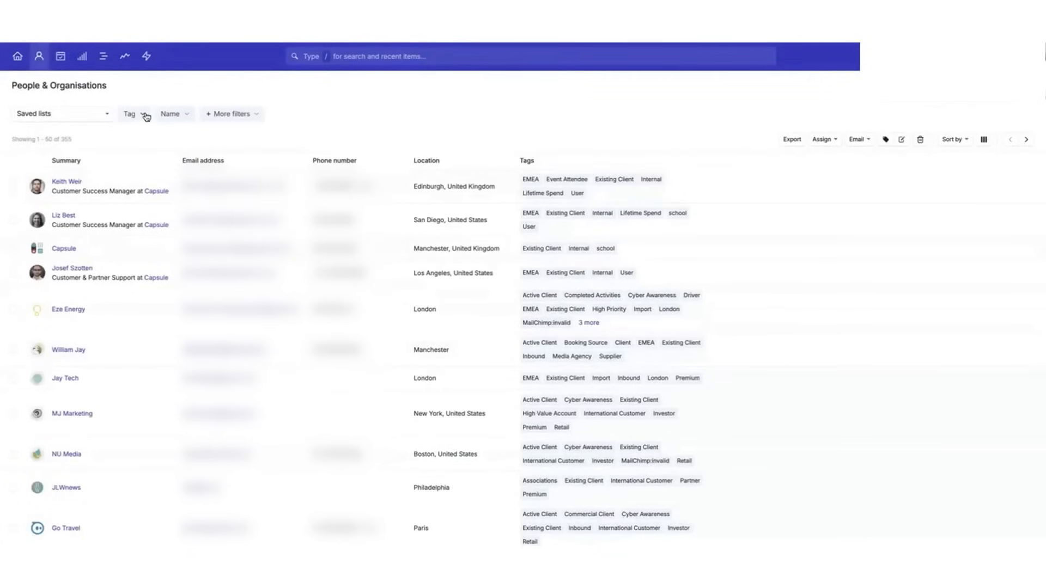
pyautogui.click(132, 113)
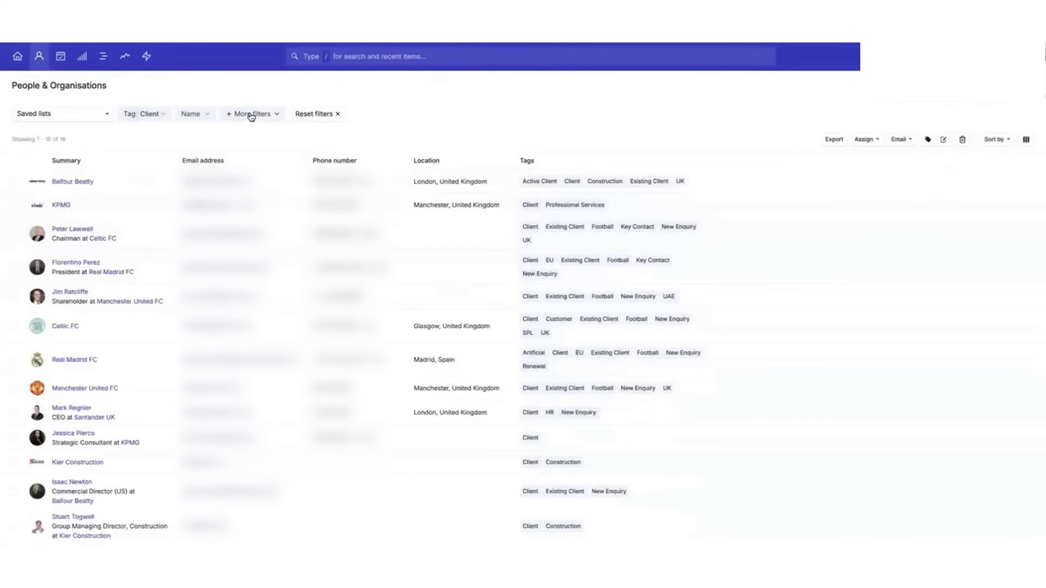
pyautogui.click(252, 113)
pyautogui.write('London')
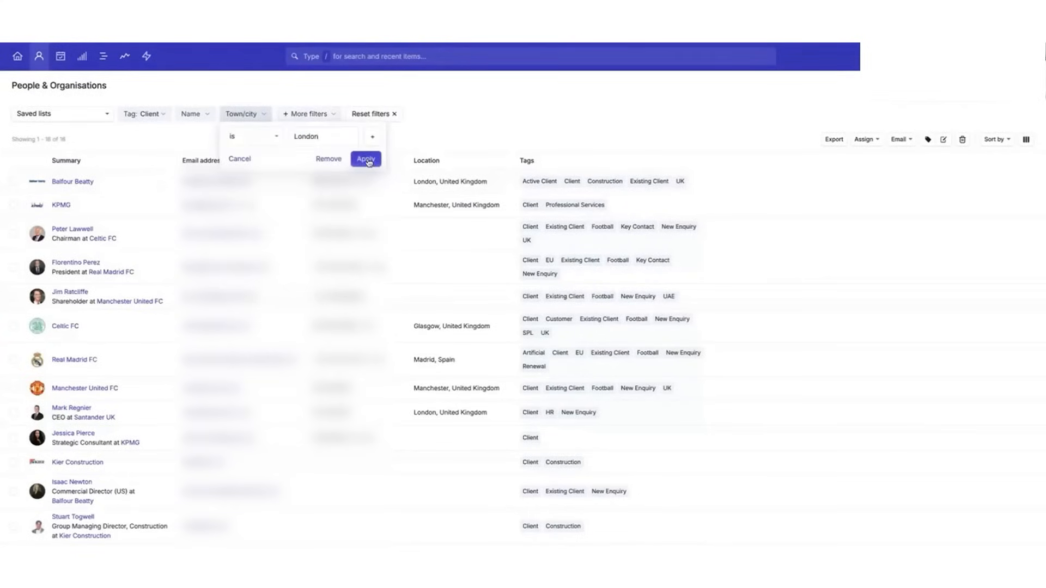
pyautogui.click(365, 158)
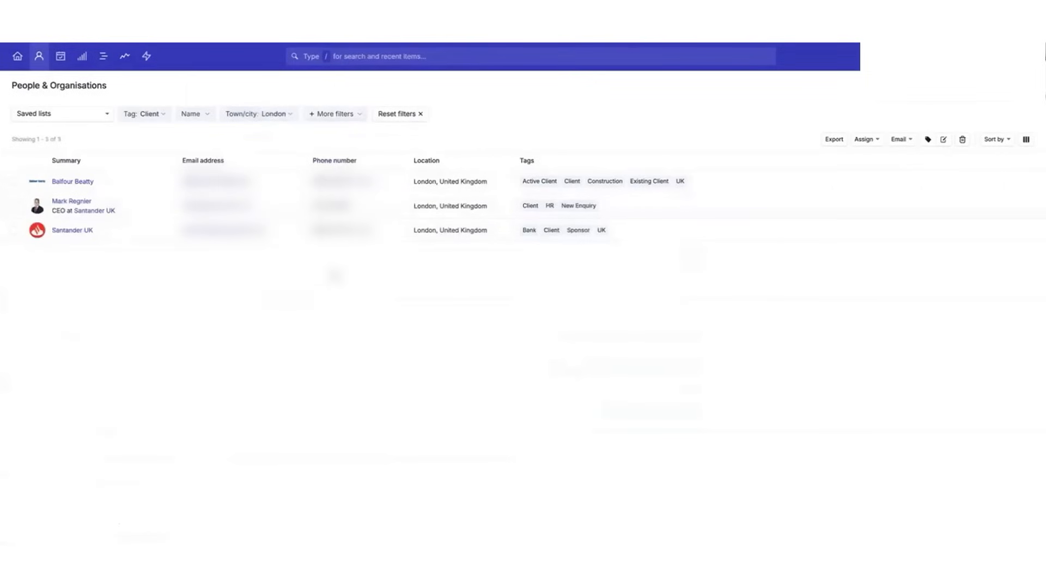
# - Save the Client-and-London filter as a list named Clients in London
pyautogui.click(60, 114)
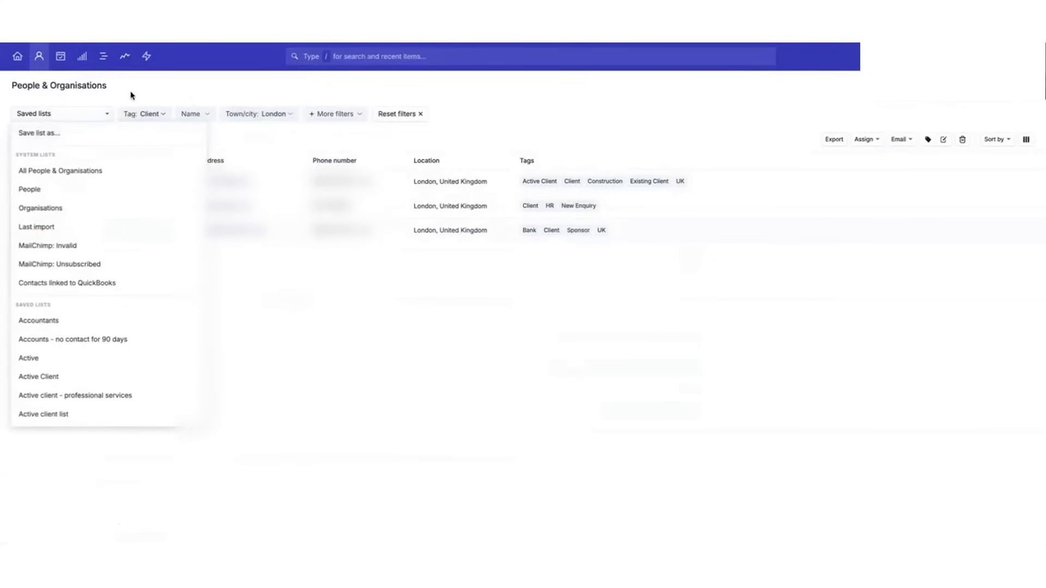
pyautogui.moveTo(280, 116)
pyautogui.write('Clients in London')
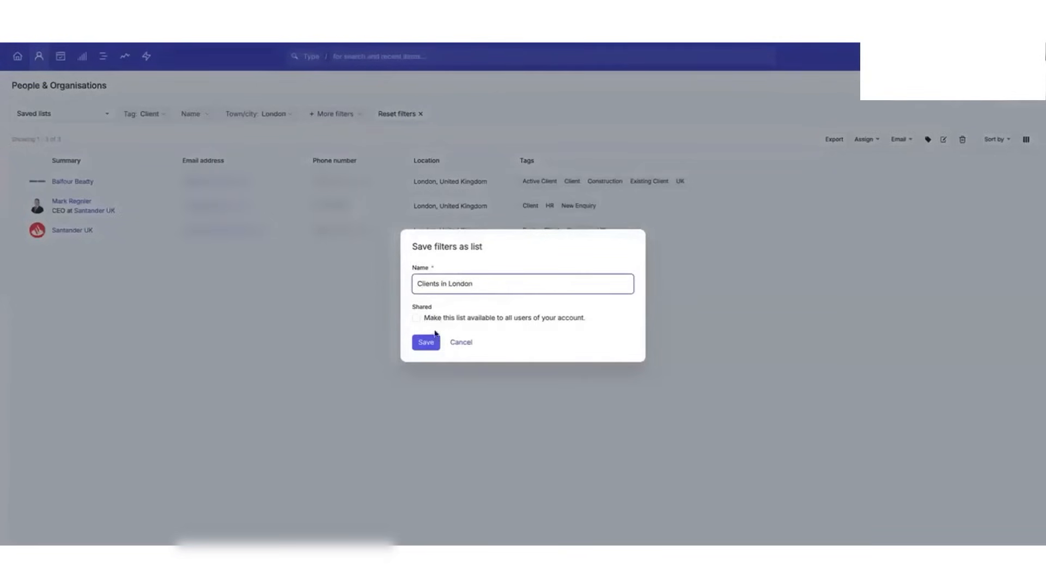
pyautogui.click(425, 342)
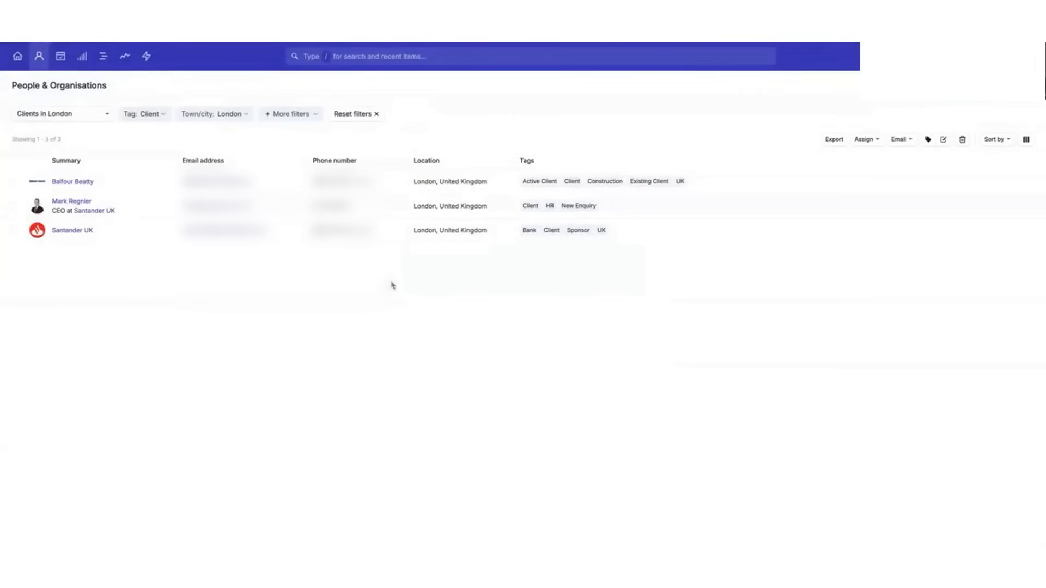
pyautogui.moveTo(111, 277)
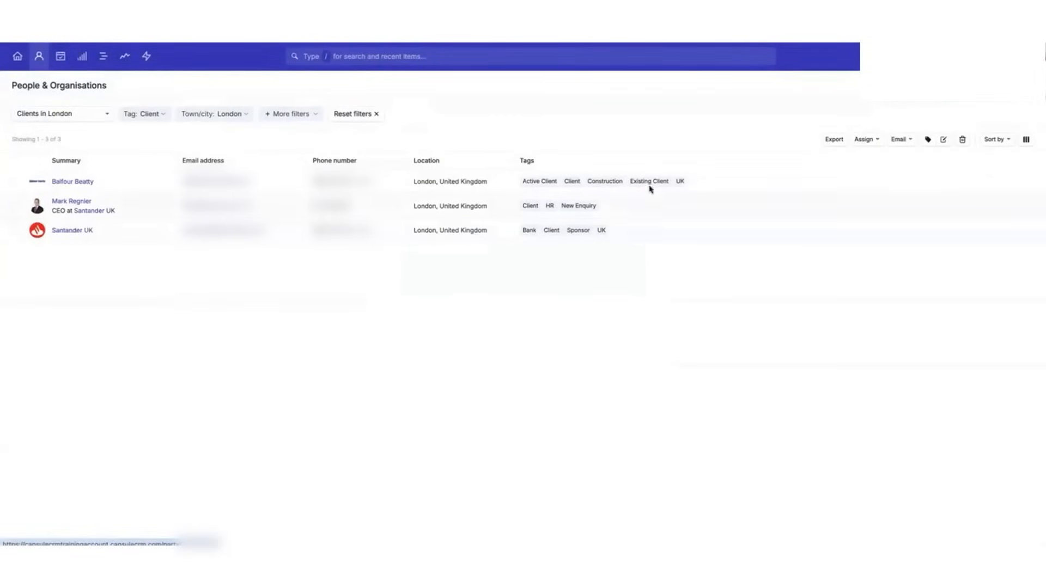
pyautogui.moveTo(72, 230)
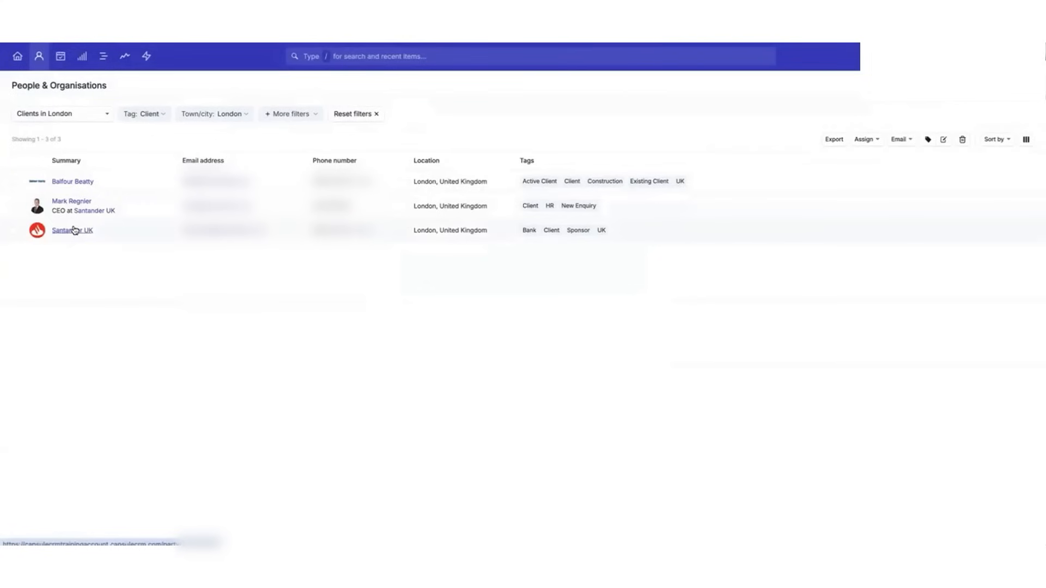
# - Open Santander UK's record and review its history and company details panel
pyautogui.click(72, 229)
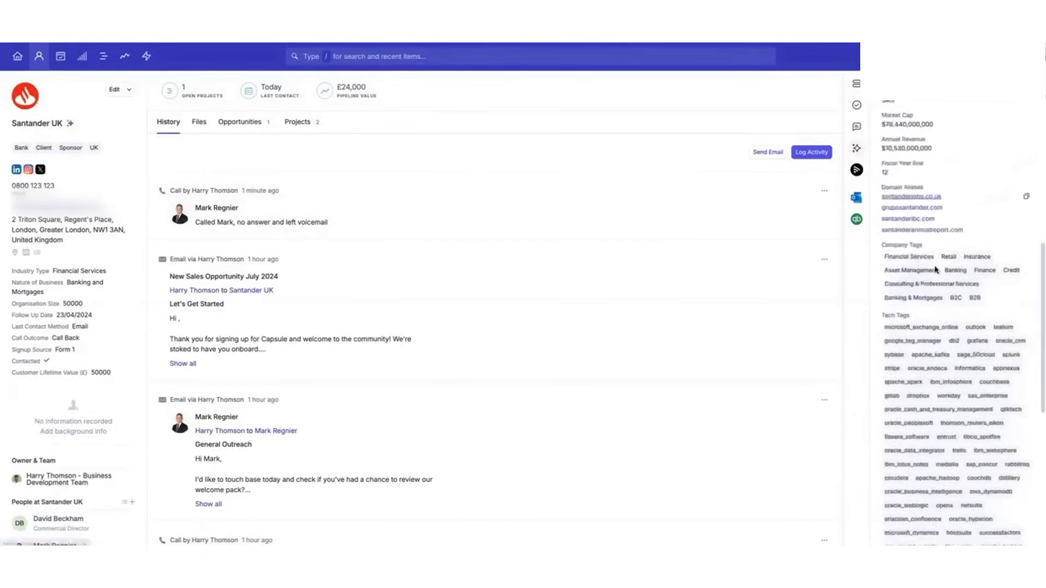
pyautogui.scroll(-3)
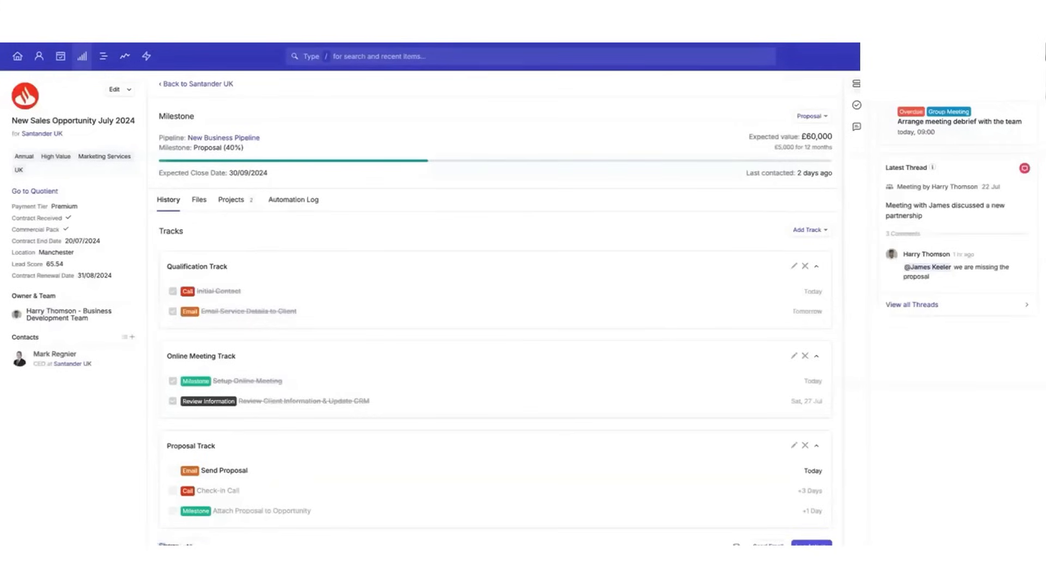
pyautogui.moveTo(81, 55)
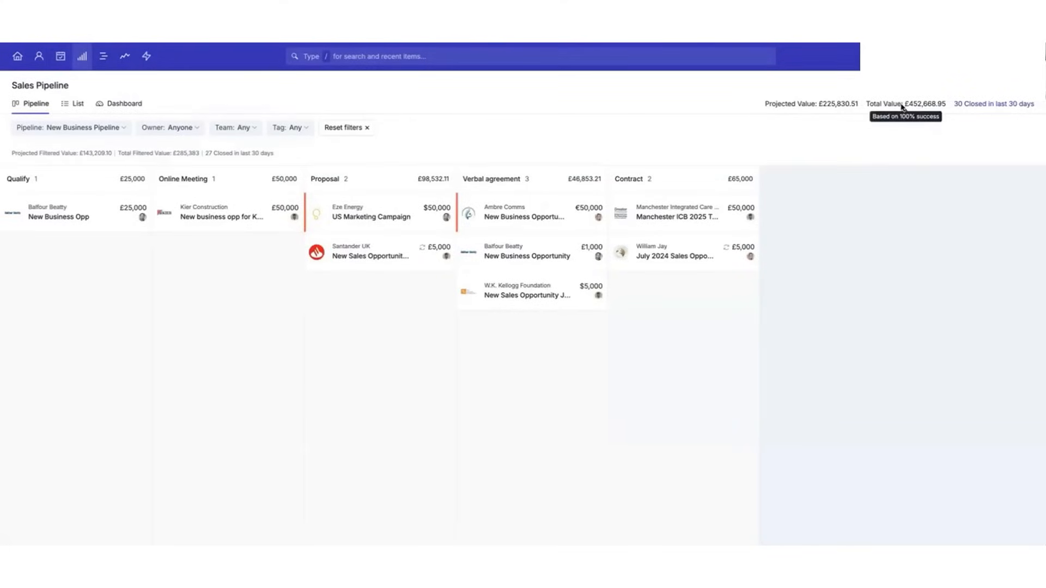
pyautogui.click(69, 128)
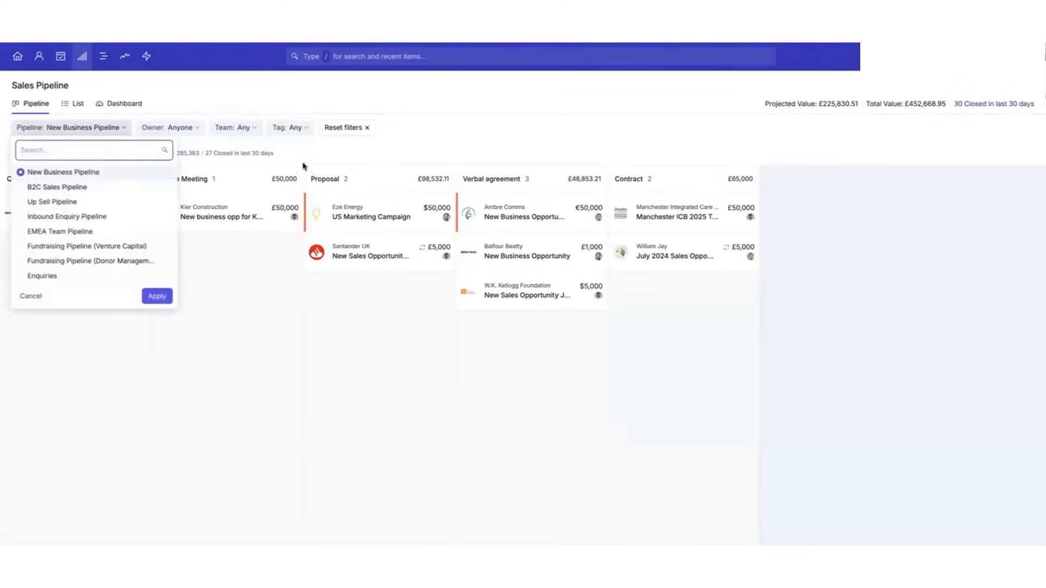
pyautogui.click(51, 202)
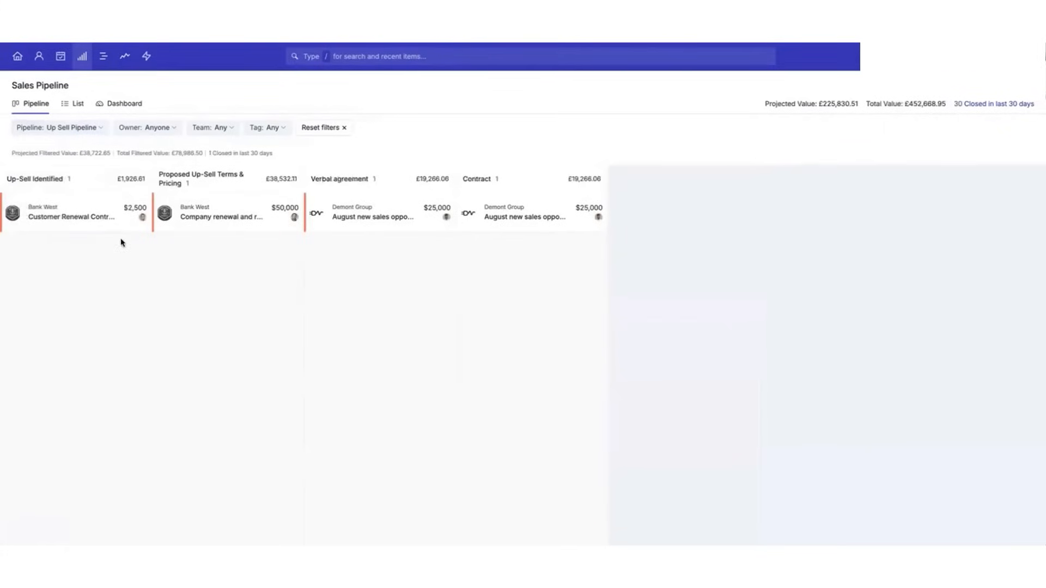
pyautogui.click(59, 127)
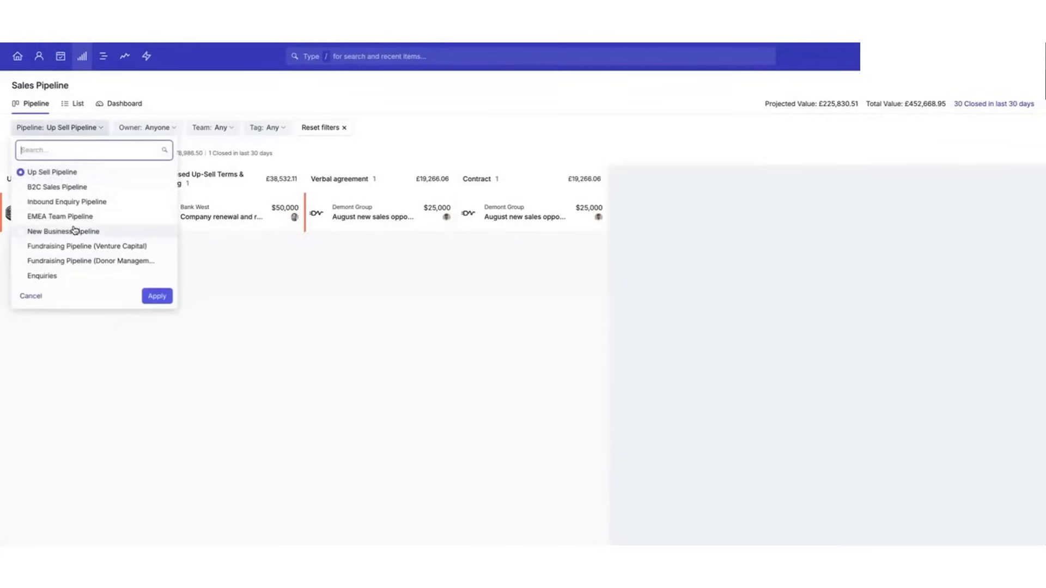
pyautogui.click(65, 231)
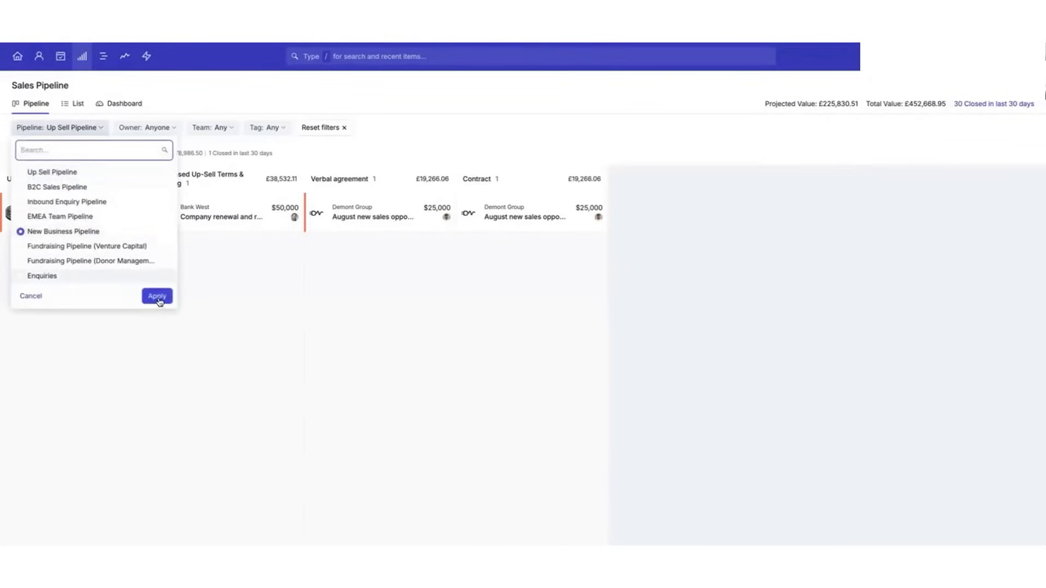
pyautogui.click(157, 296)
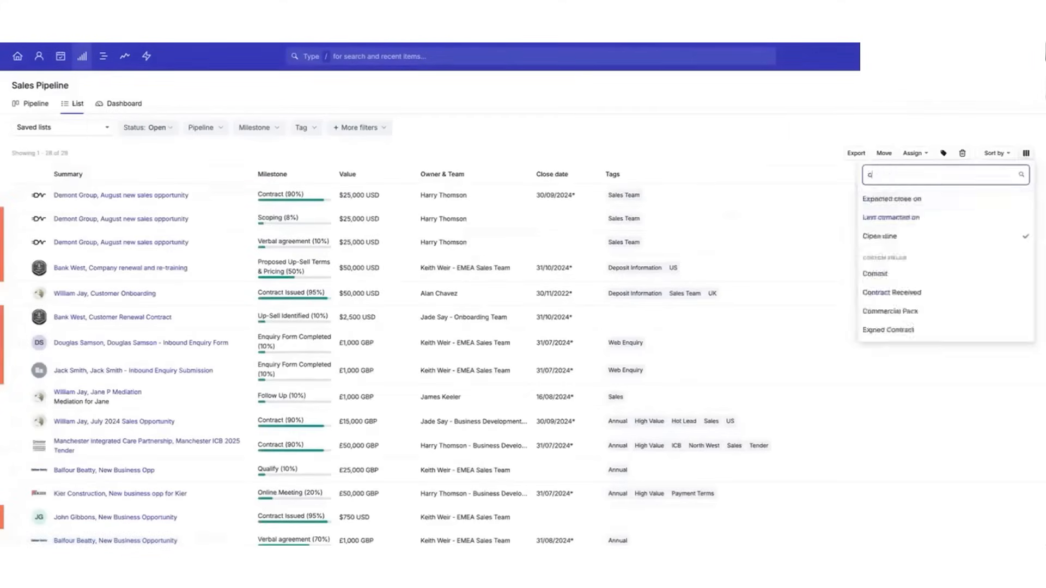
# - Add the Signed Contract column, then Updated on and Added on, to the opportunity list
pyautogui.click(888, 329)
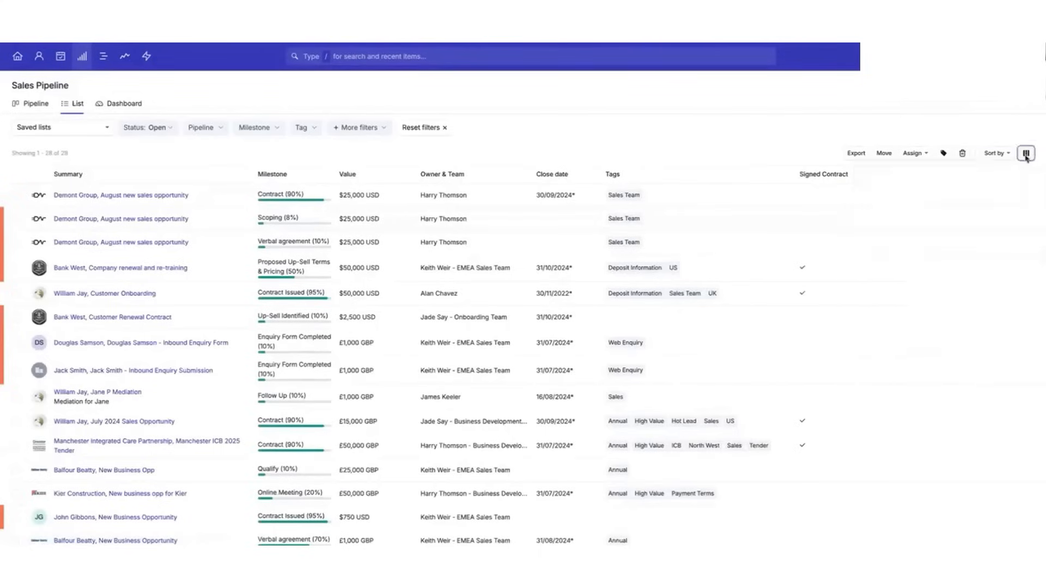
pyautogui.click(1026, 153)
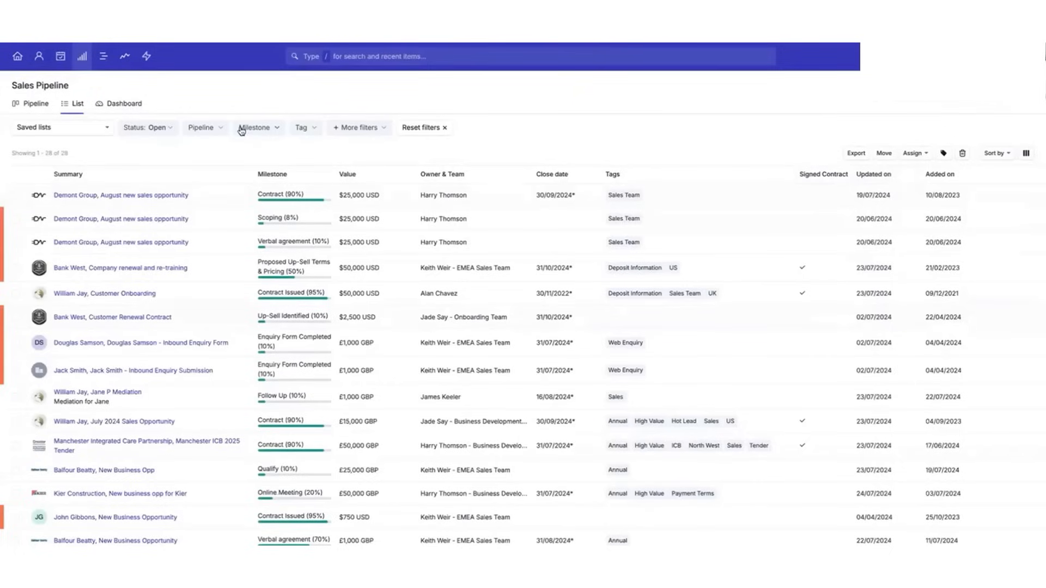
pyautogui.moveTo(342, 160)
pyautogui.write('sign')
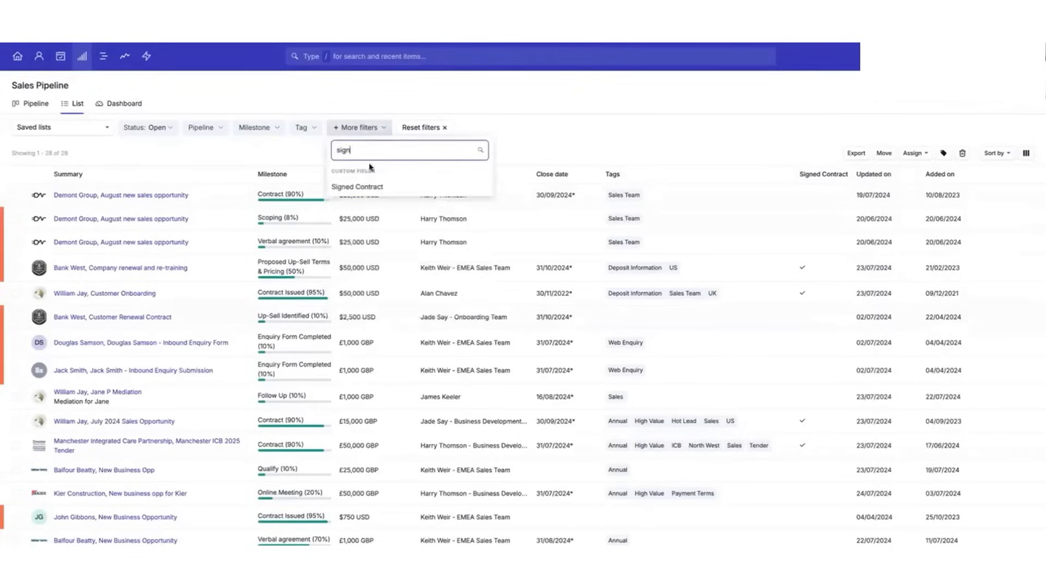
# - Filter to Signed Contract: Yes (7 opportunities) and save that filter as a list
pyautogui.click(357, 187)
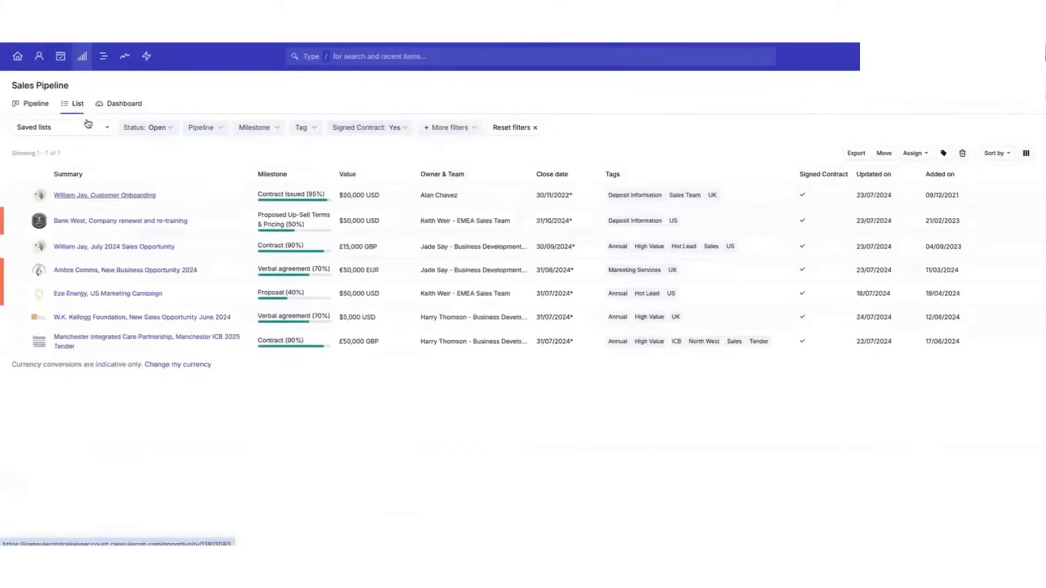
pyautogui.write('S')
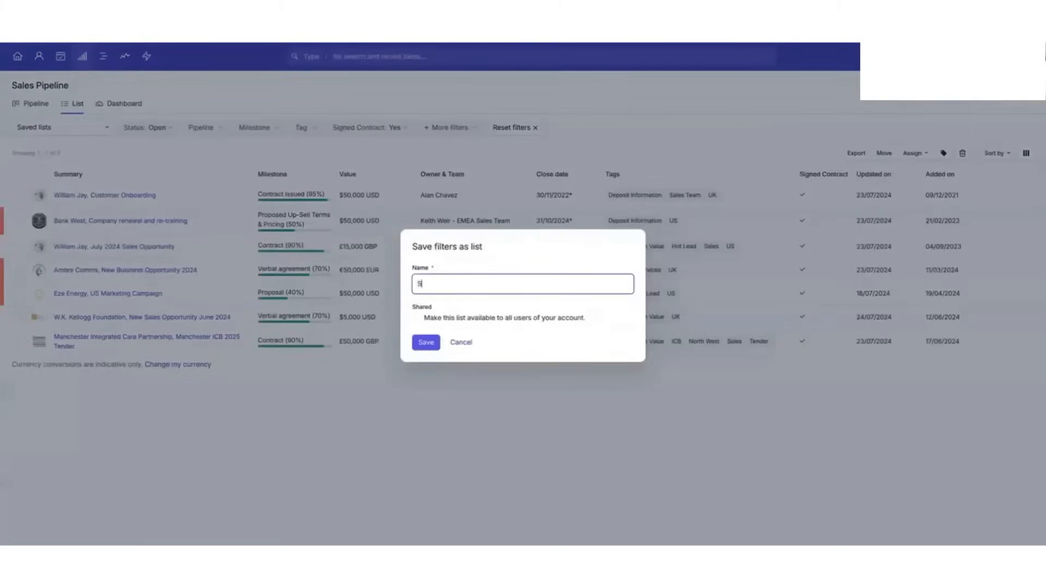
pyautogui.click(425, 342)
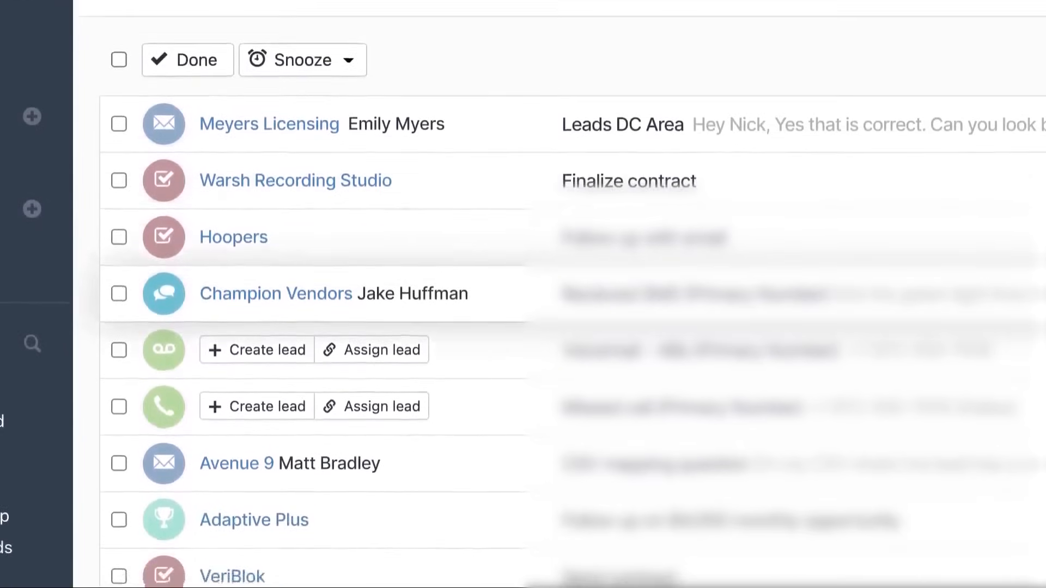
# - Review Calls and Tasks in the inbox, then reply to the Champion Vendors SMS
pyautogui.click(749, 121)
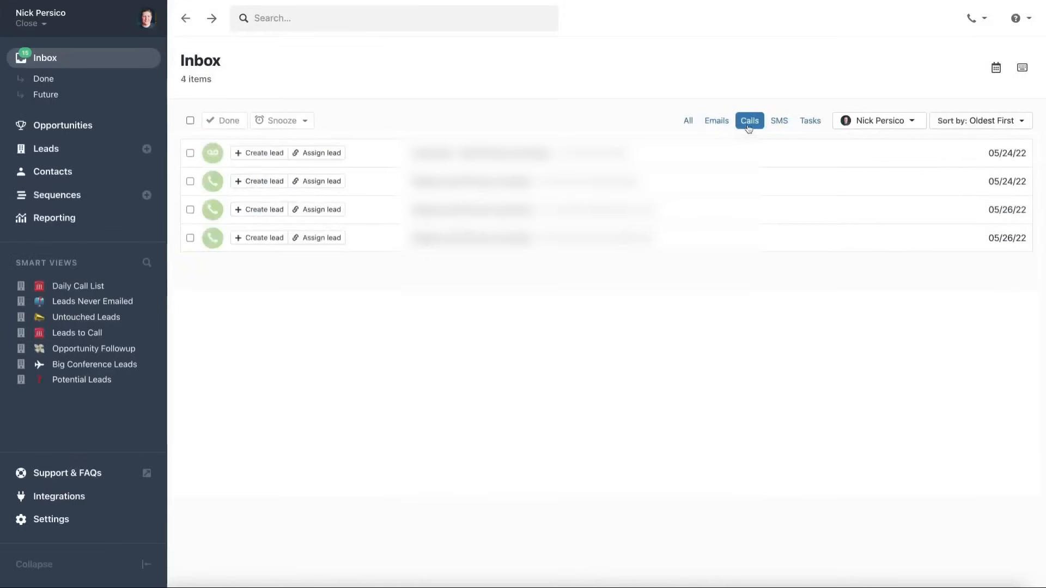
pyautogui.click(810, 121)
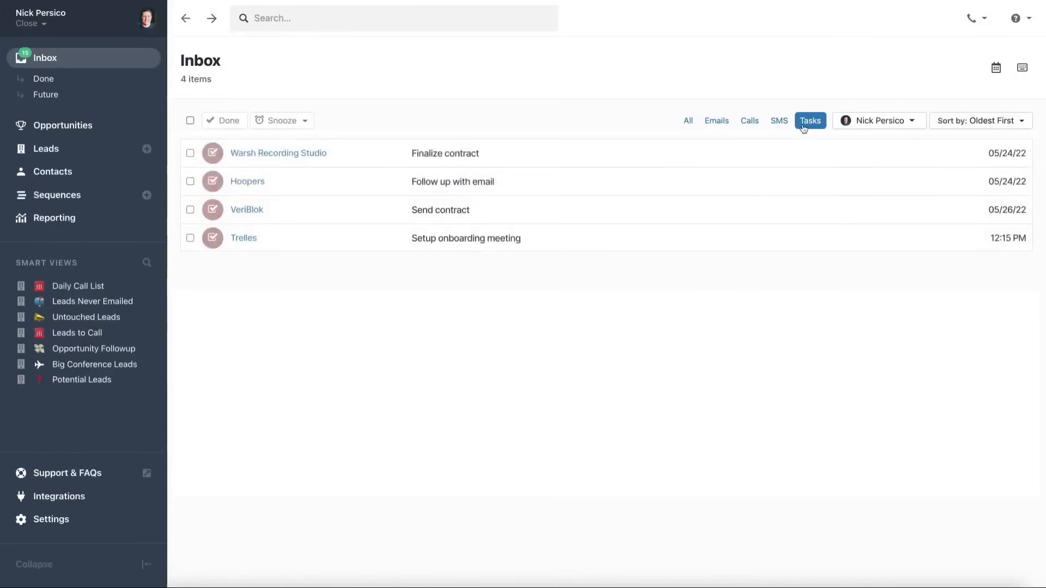
pyautogui.click(688, 121)
pyautogui.write("Great! I'll add him to Tuesday's")
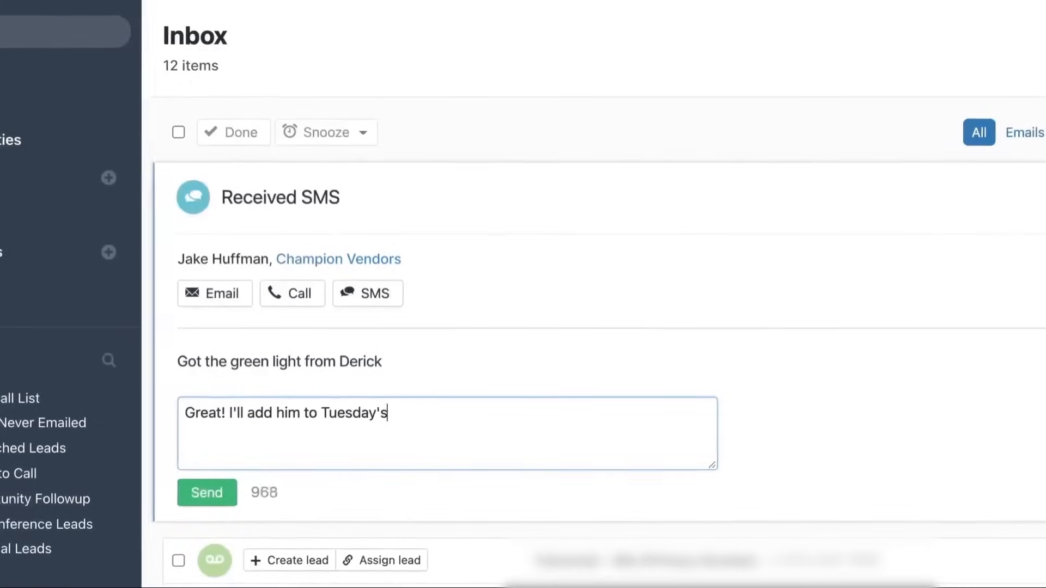
pyautogui.click(206, 493)
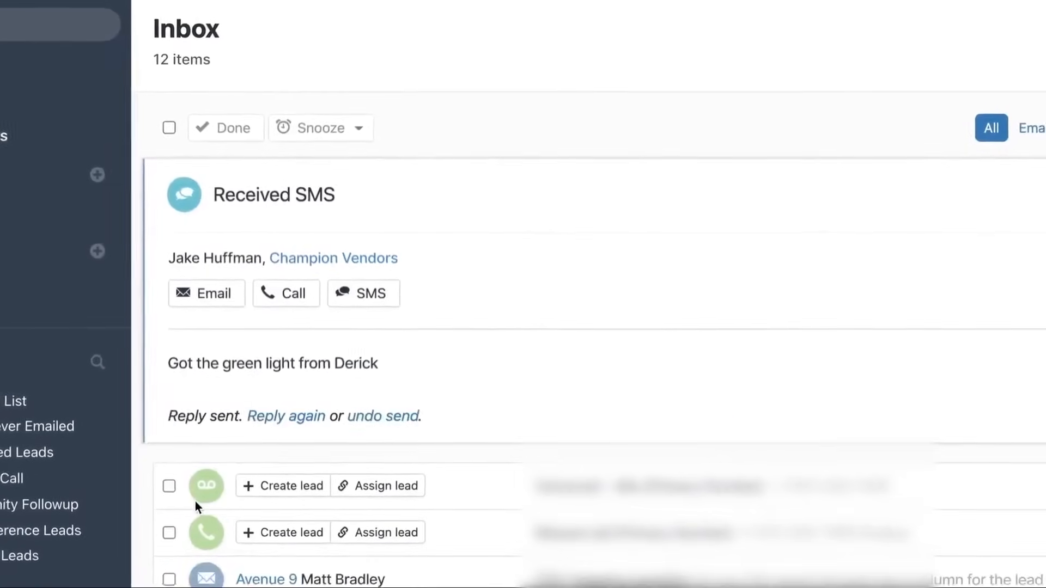
pyautogui.click(92, 195)
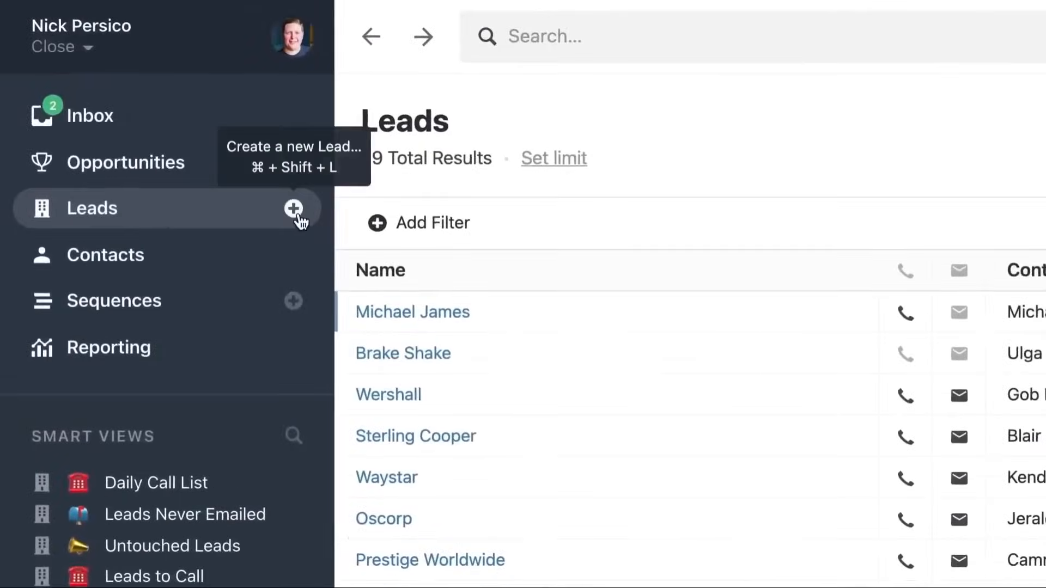
# - Create the Kronos Automotive lead with its contact and set its status to Potential
pyautogui.click(295, 208)
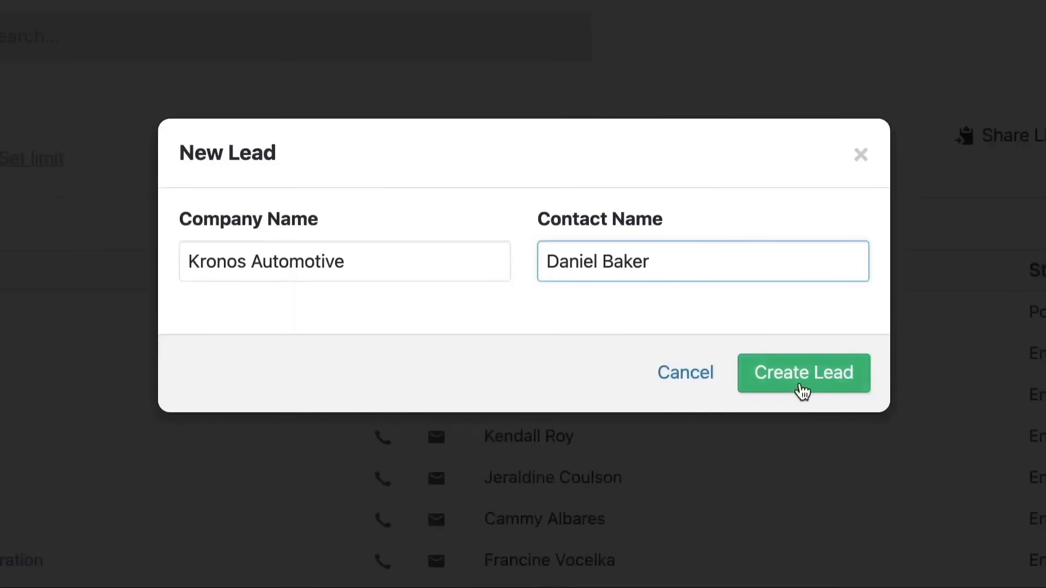
pyautogui.click(804, 373)
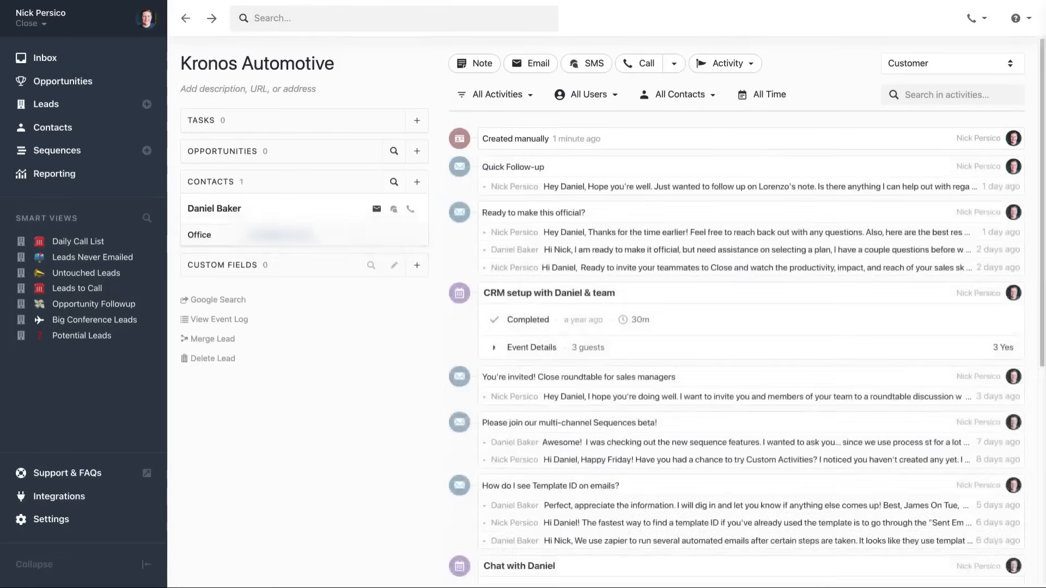
pyautogui.click(950, 63)
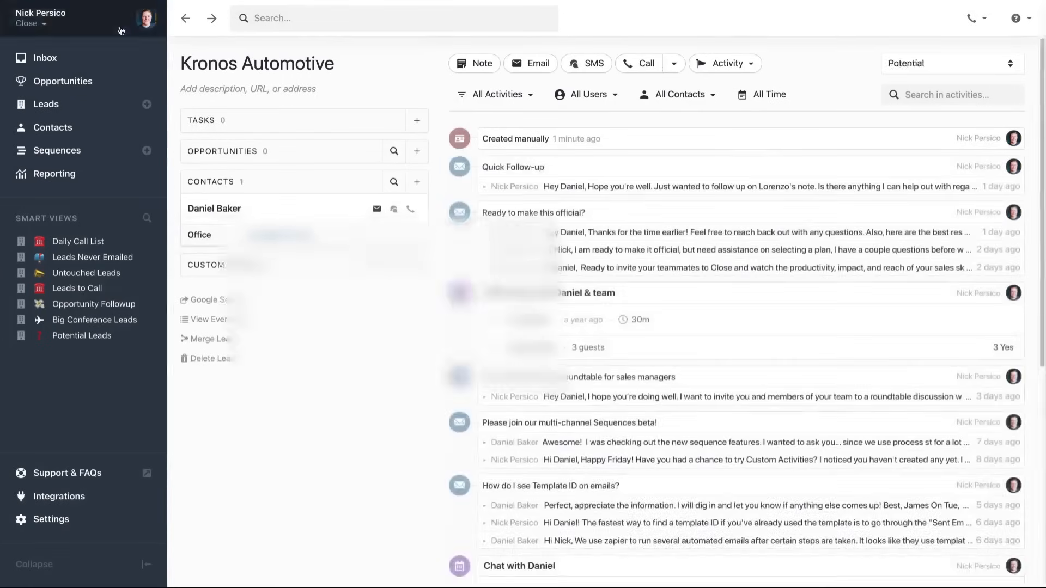
# - Start a spreadsheet import and accept the Assign Fields column mapping
pyautogui.click(30, 24)
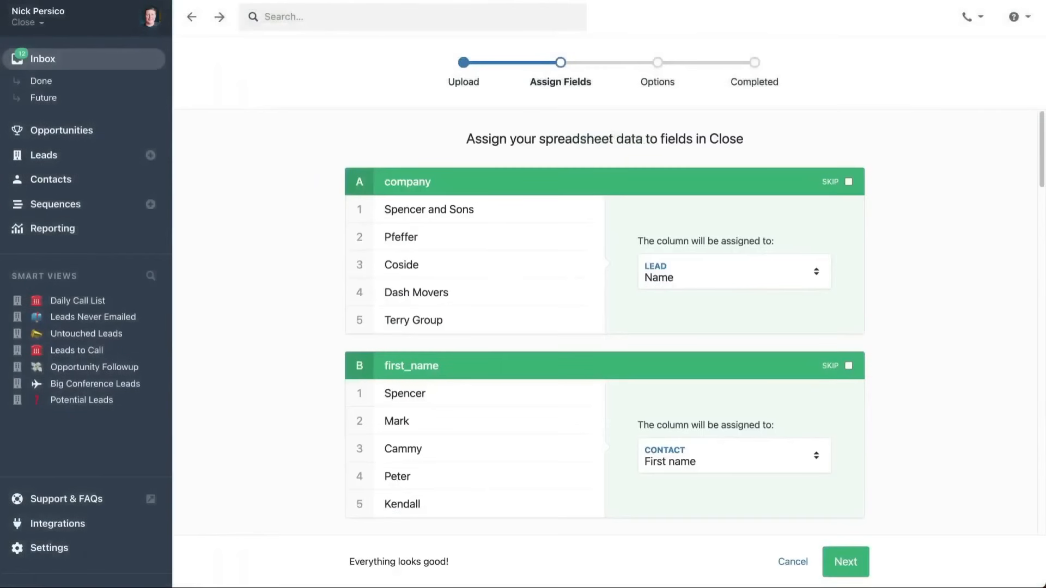
pyautogui.click(844, 562)
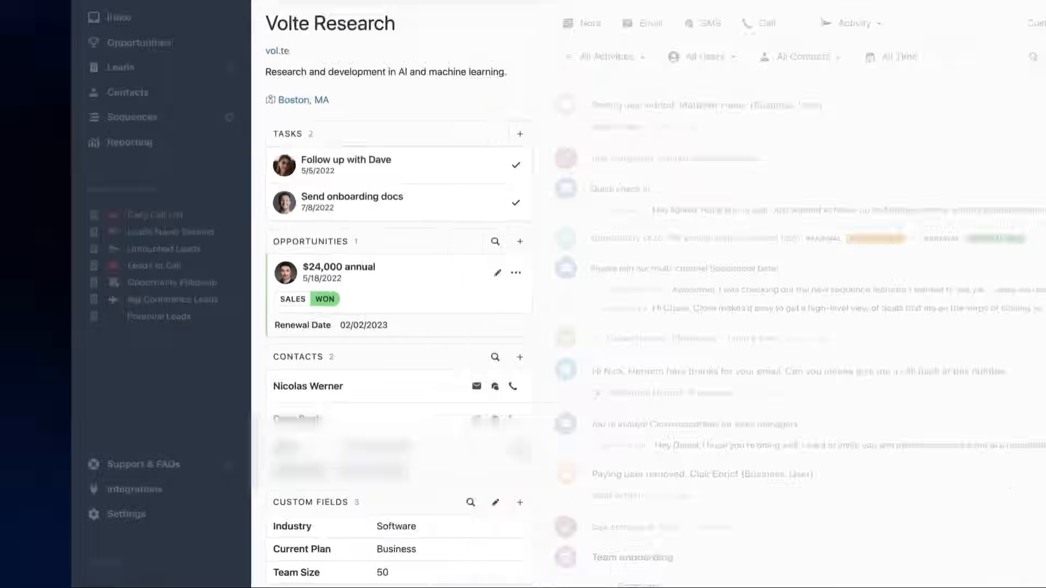
pyautogui.scroll(-3)
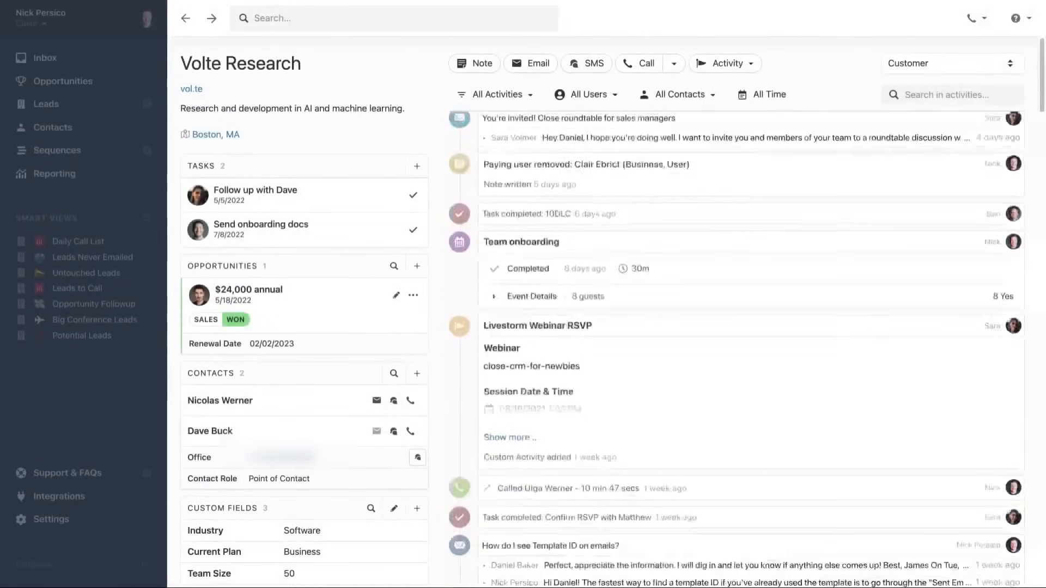
pyautogui.scroll(-3)
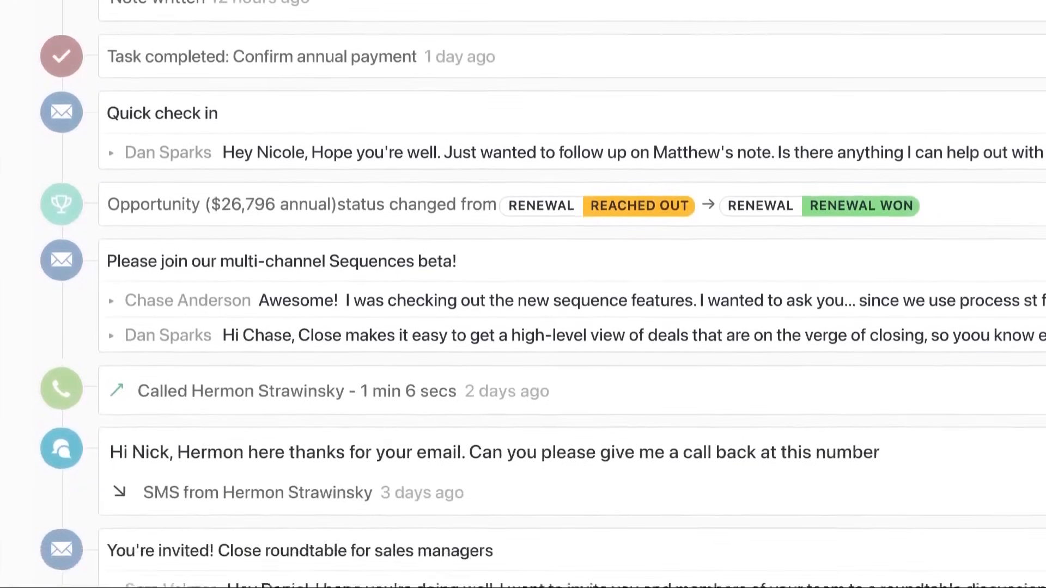
pyautogui.scroll(-3)
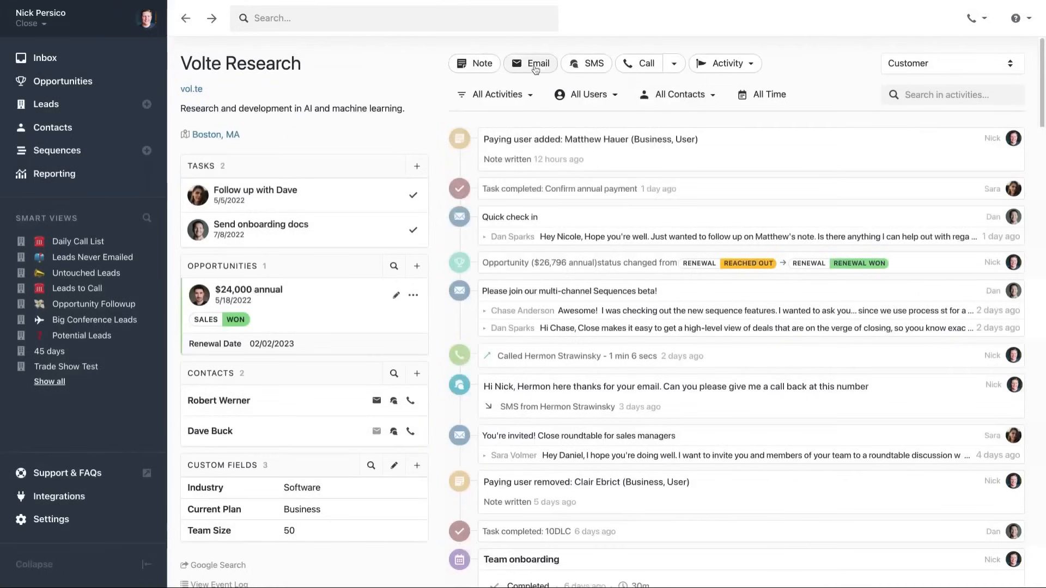
# - Draft an email to Volte Research from the Qualified Lead template with a no-reply follow-up
pyautogui.click(530, 62)
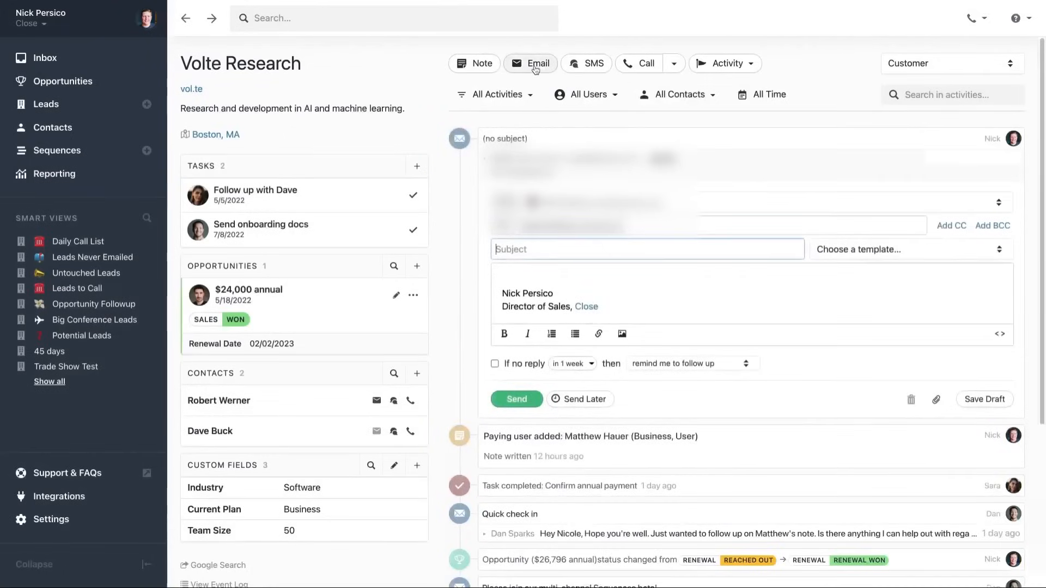
pyautogui.click(907, 249)
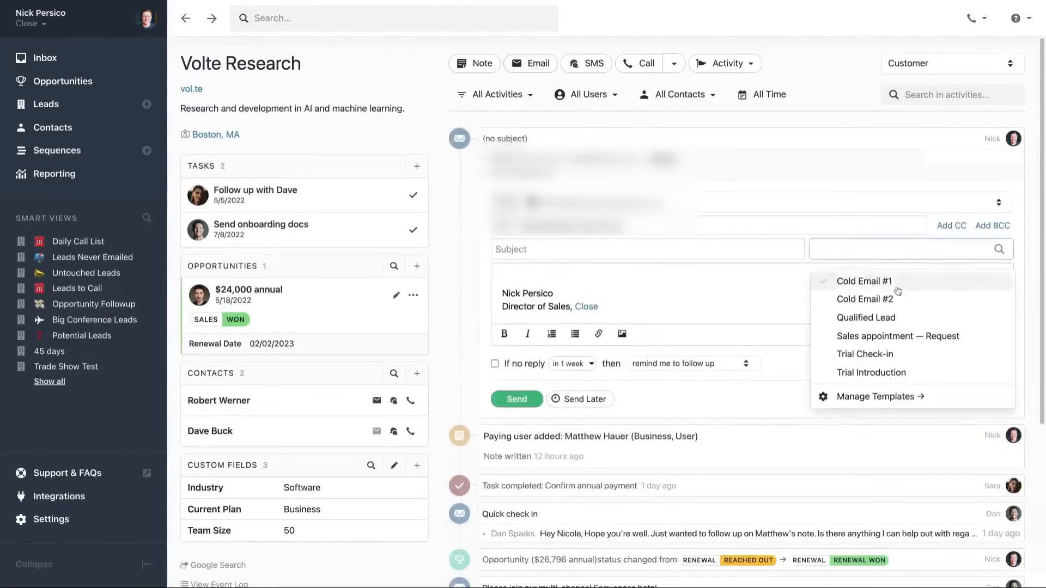
pyautogui.click(866, 318)
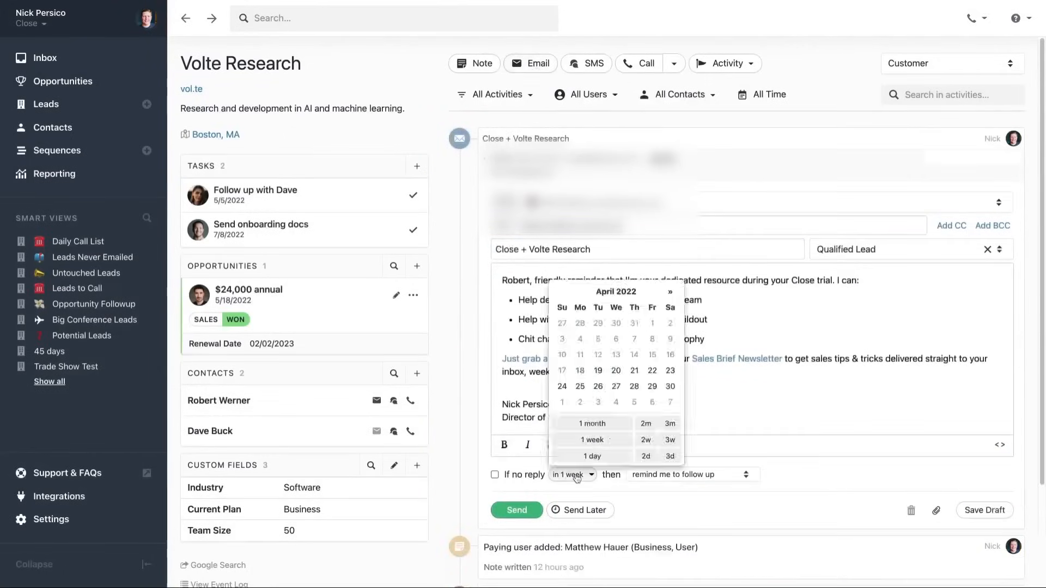
pyautogui.click(691, 474)
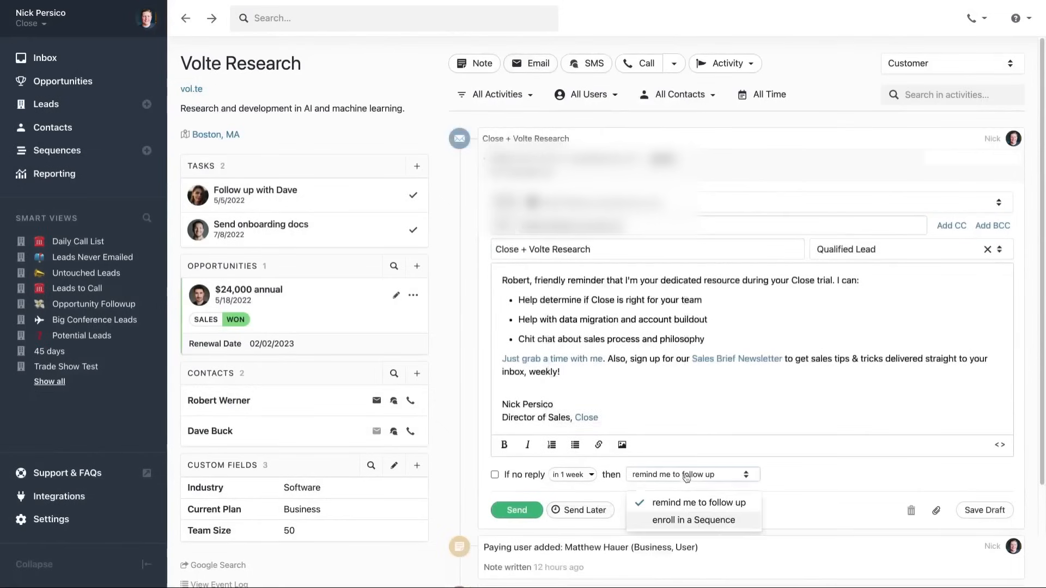
pyautogui.click(694, 520)
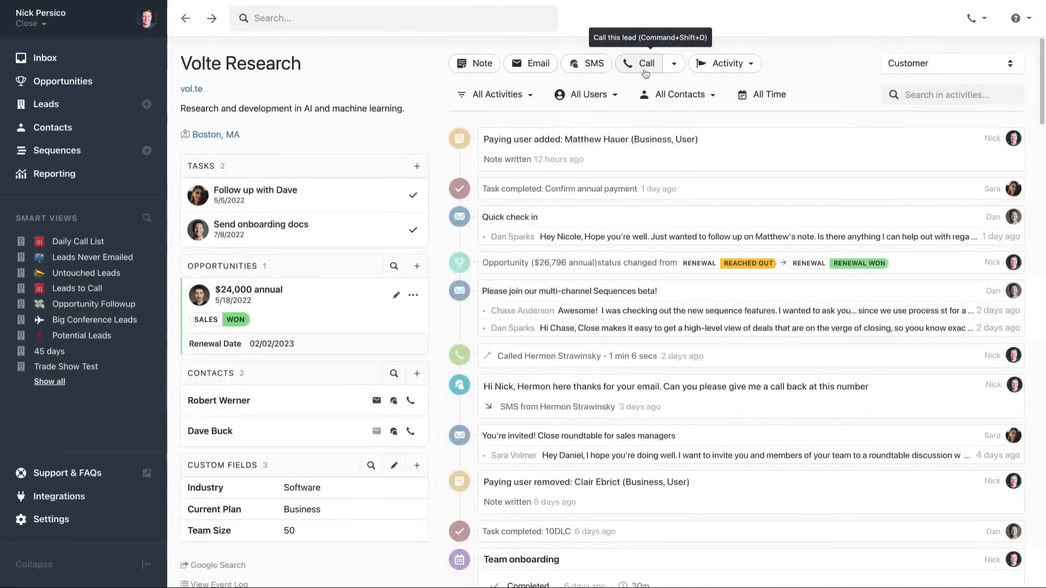
pyautogui.click(645, 63)
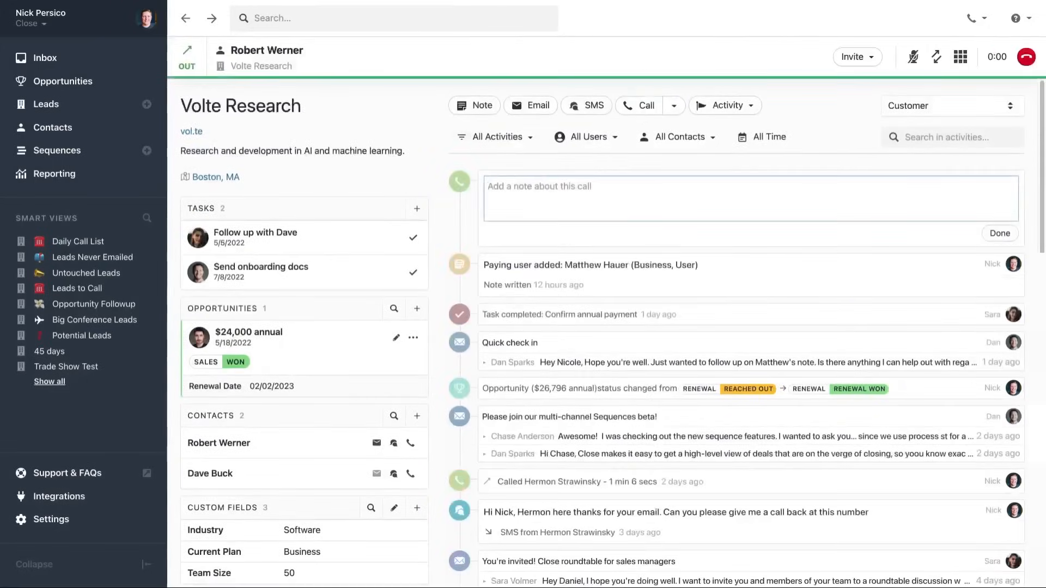
pyautogui.write('-Aiming to hire about 20 people this year')
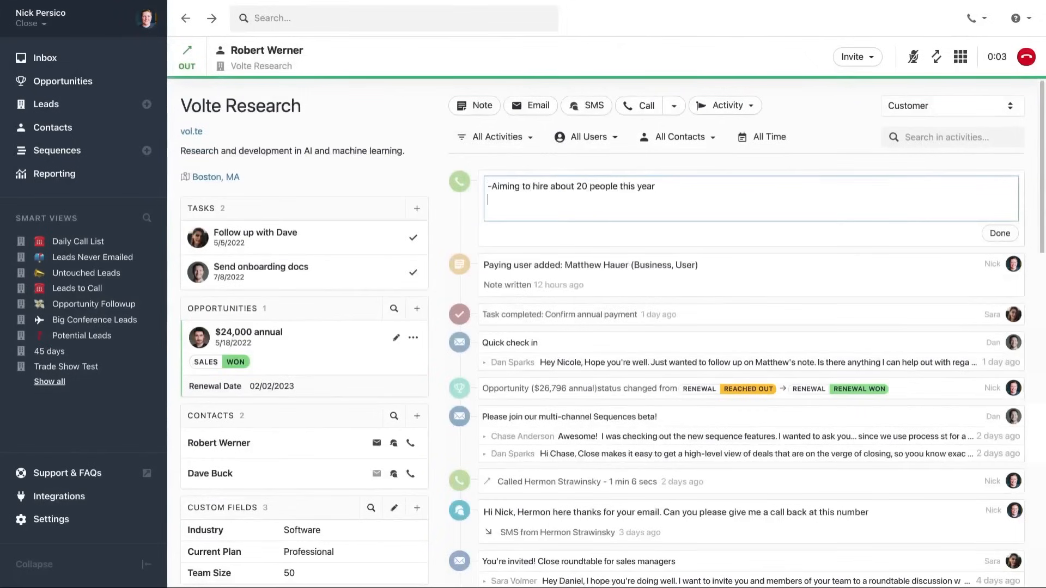
pyautogui.write('-Interested in upgrading plan mid-')
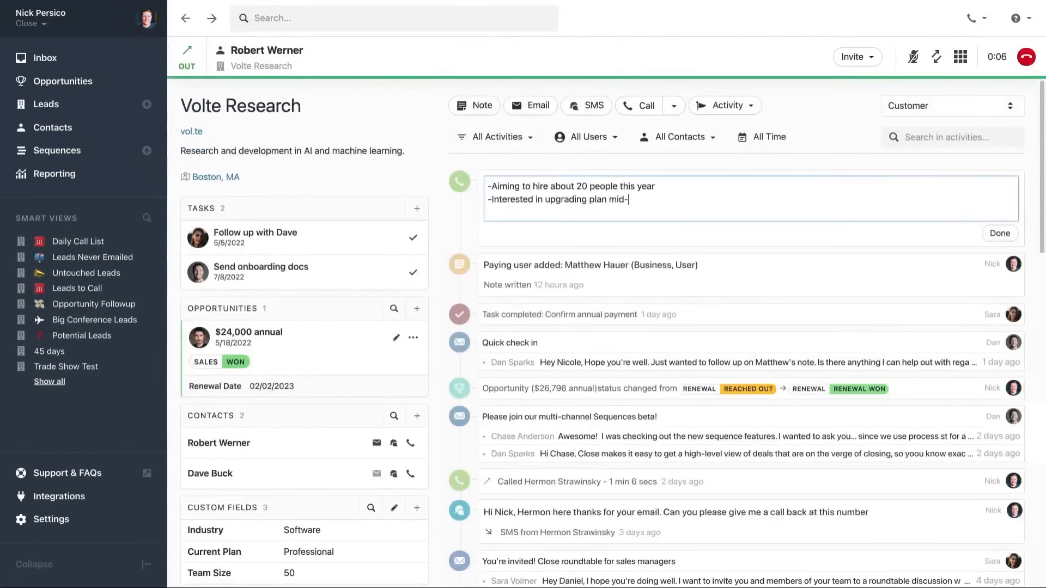
pyautogui.click(972, 18)
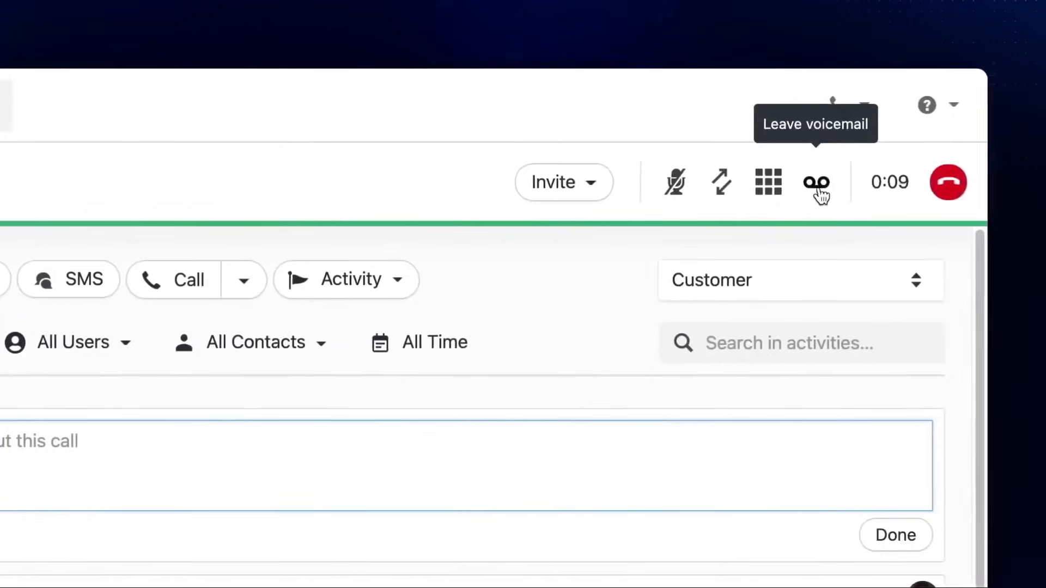
pyautogui.click(815, 182)
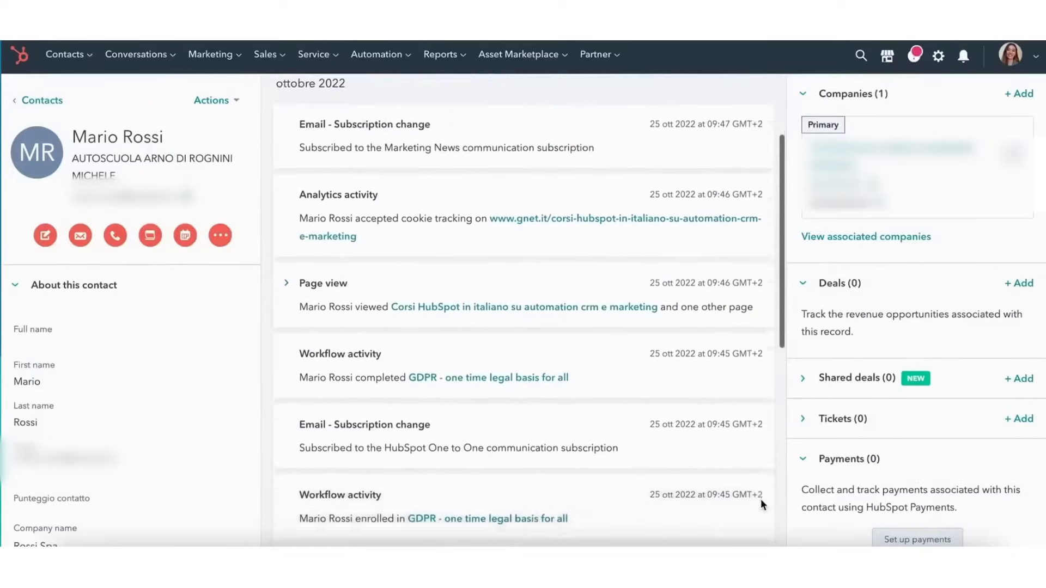
pyautogui.scroll(-3)
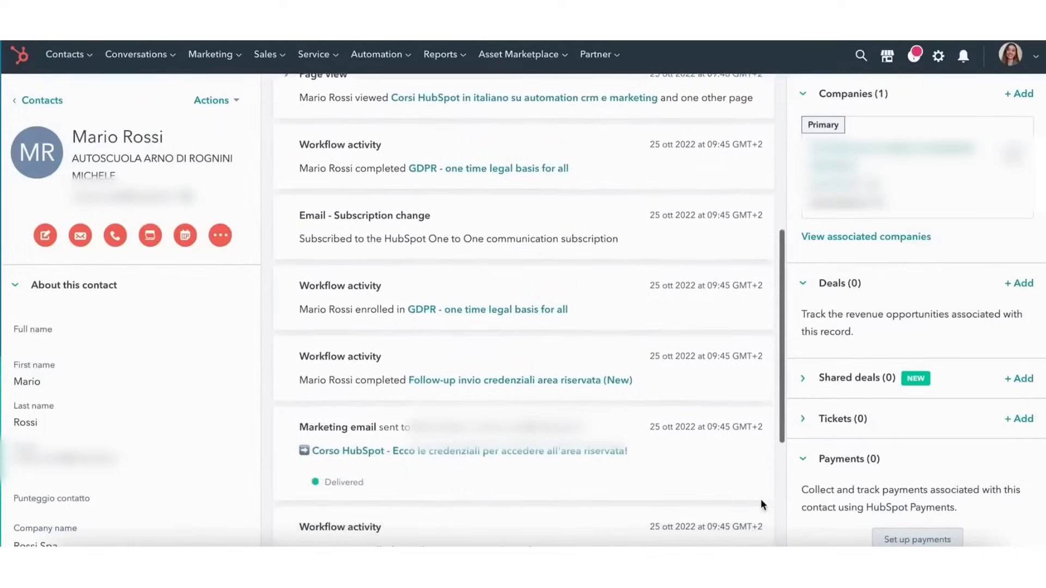
pyautogui.scroll(-3)
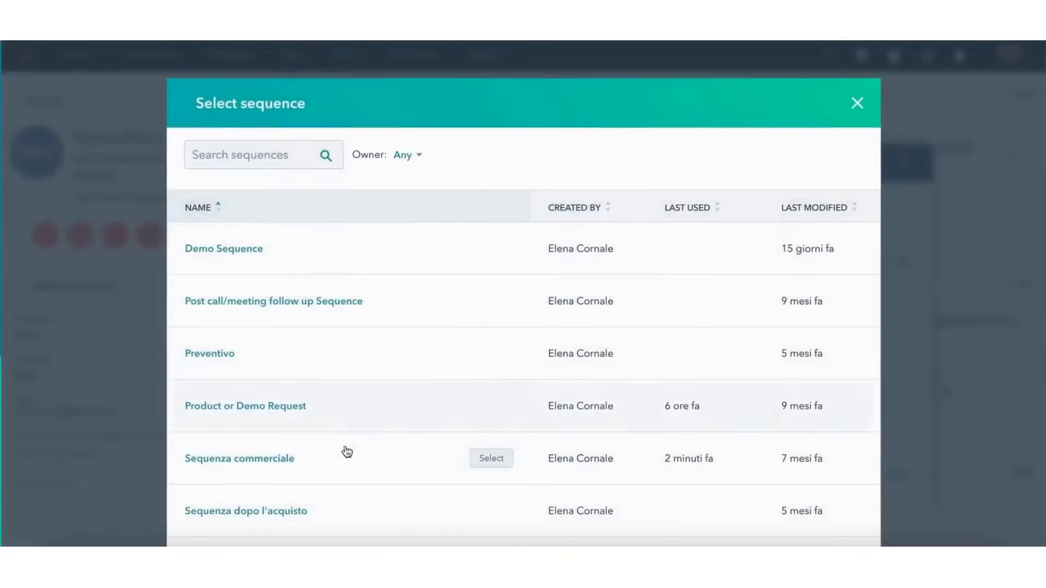
# - Enroll Mario Rossi in Sequenza commerciale, fill the new deal, and begin the email 'Salve, le alle'
pyautogui.click(491, 458)
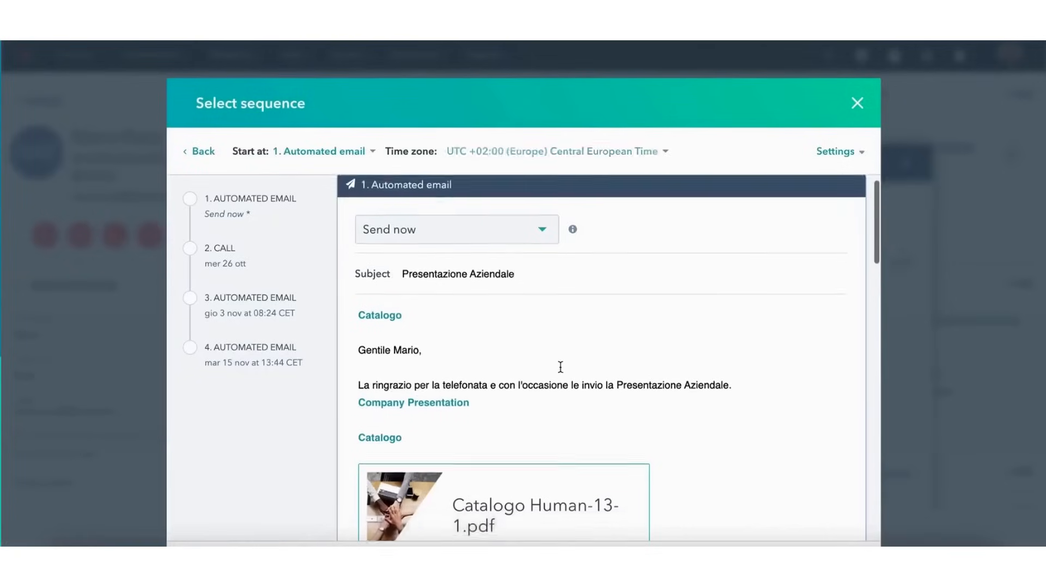
pyautogui.scroll(-3)
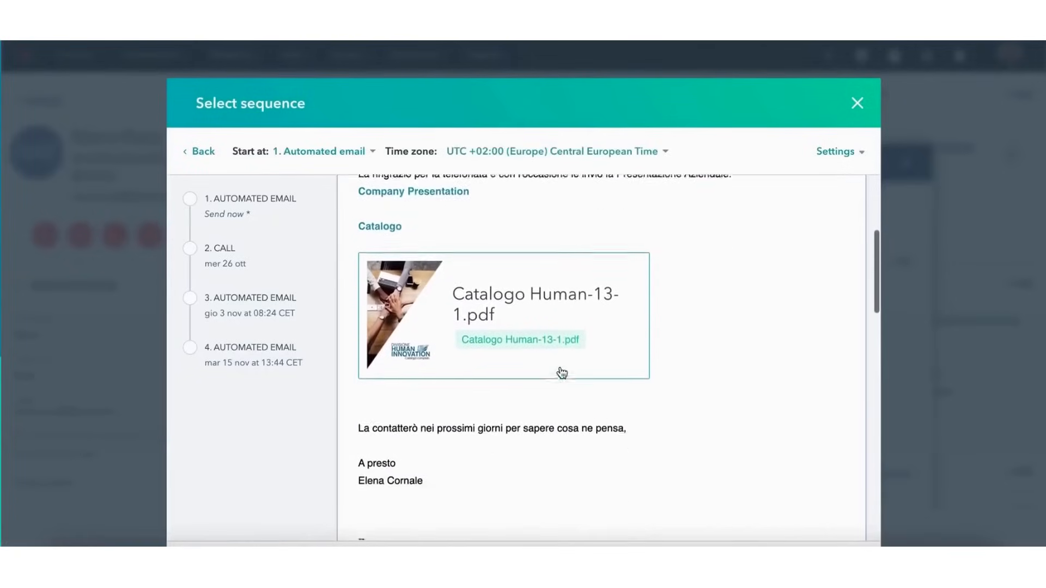
pyautogui.scroll(-3)
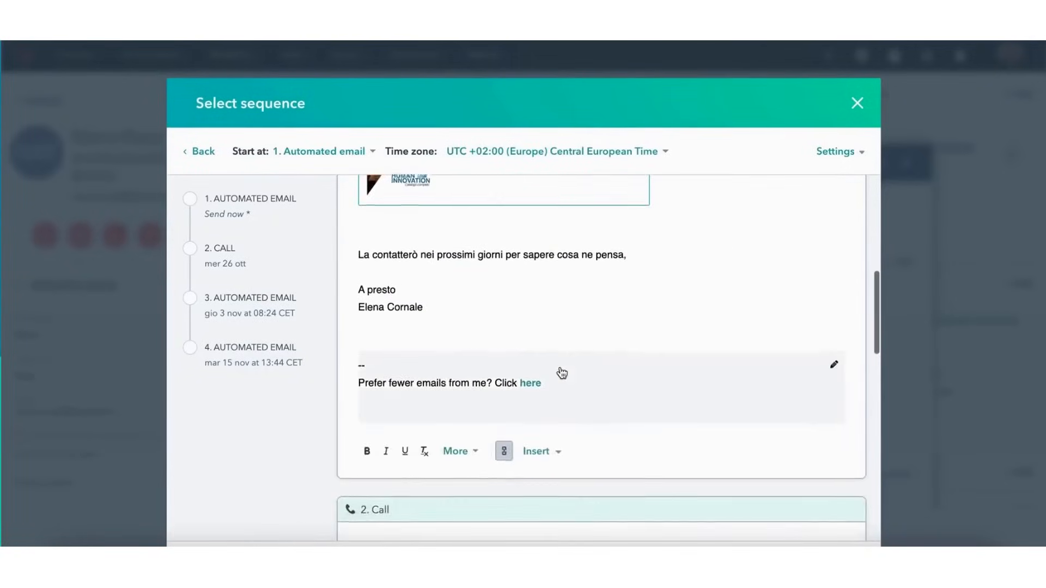
pyautogui.scroll(-3)
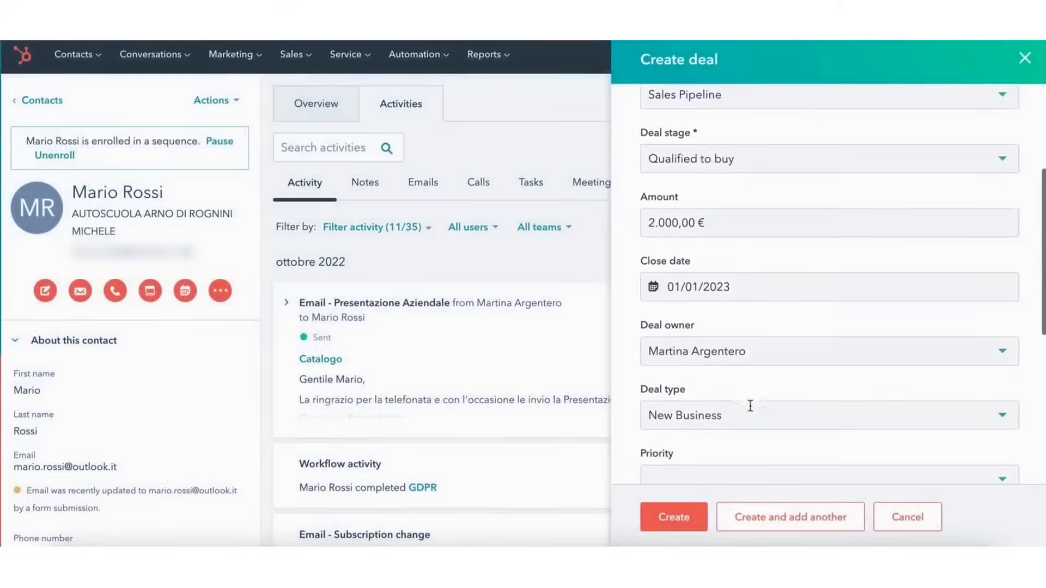
pyautogui.scroll(-3)
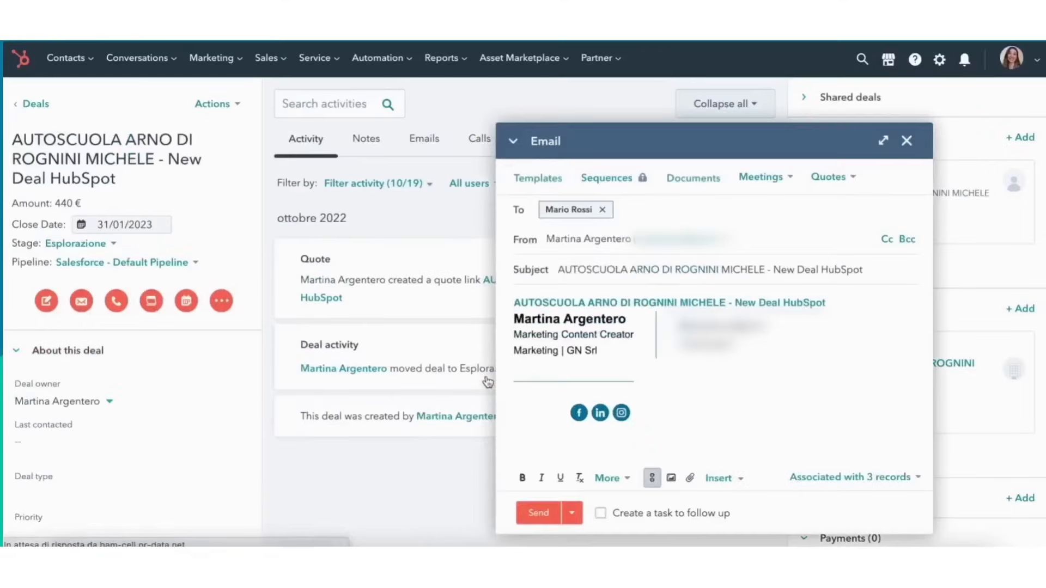
pyautogui.write('Salve, le alle')
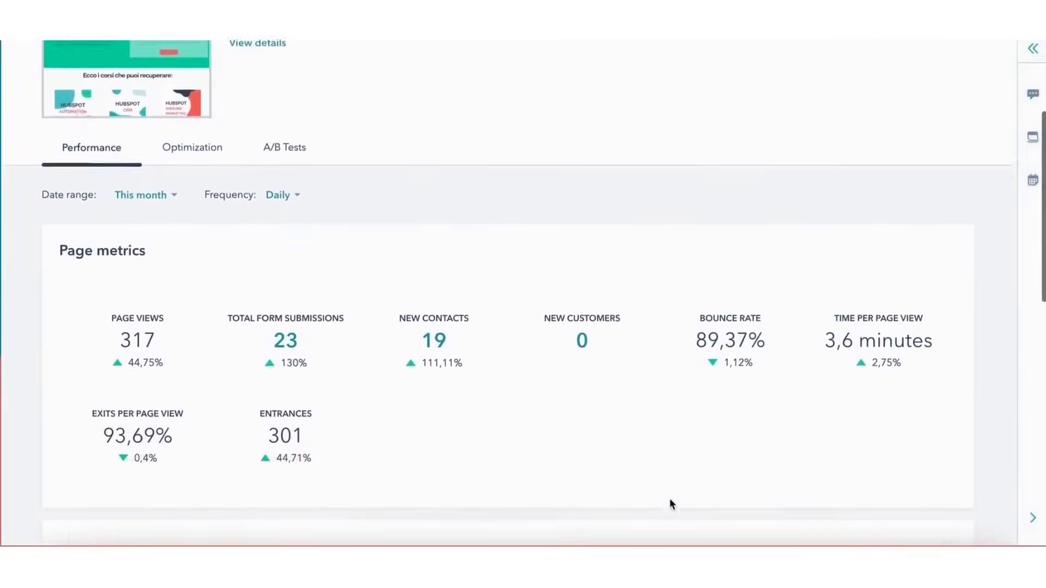
# - Scroll past the landing page metrics into the sales dashboard's deal forecast, funnel and meetings reports
pyautogui.scroll(-3)
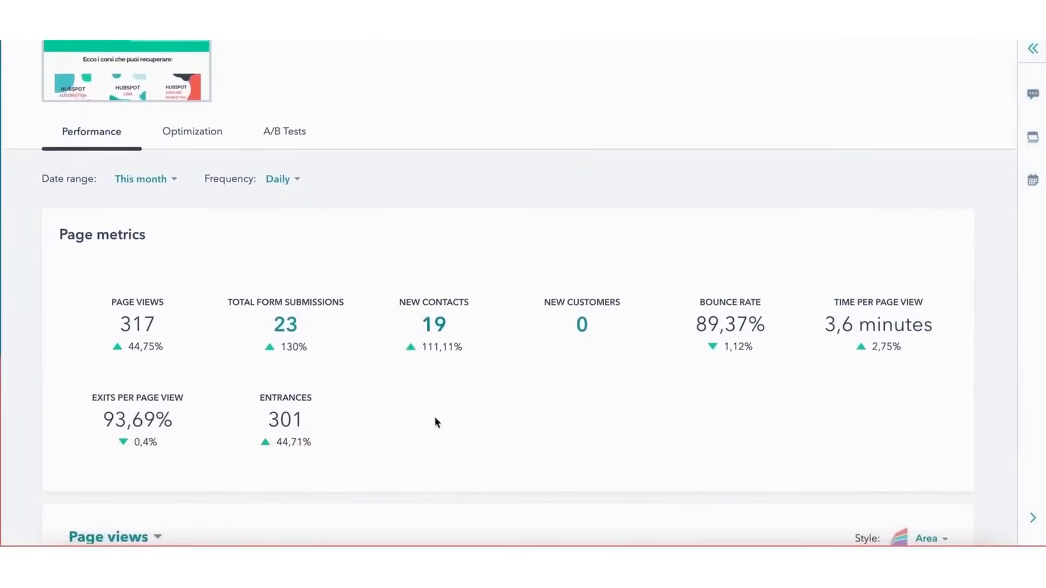
pyautogui.scroll(-3)
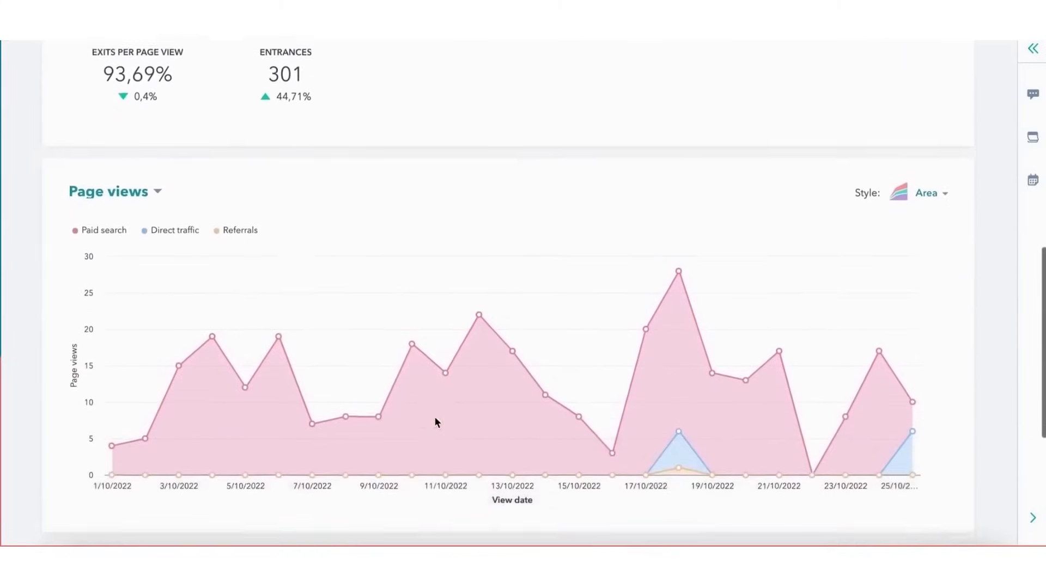
pyautogui.scroll(-3)
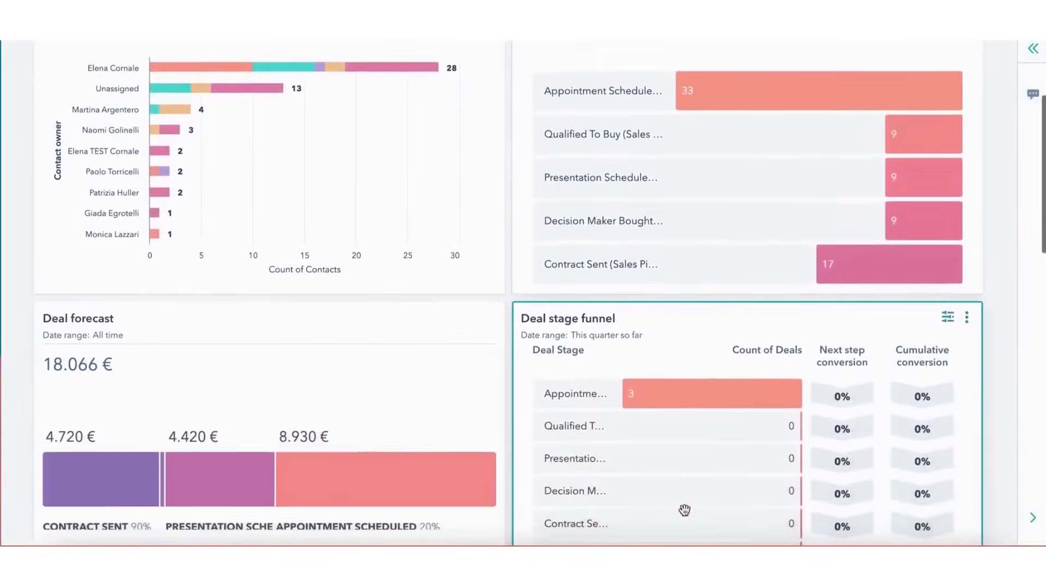
pyautogui.scroll(-3)
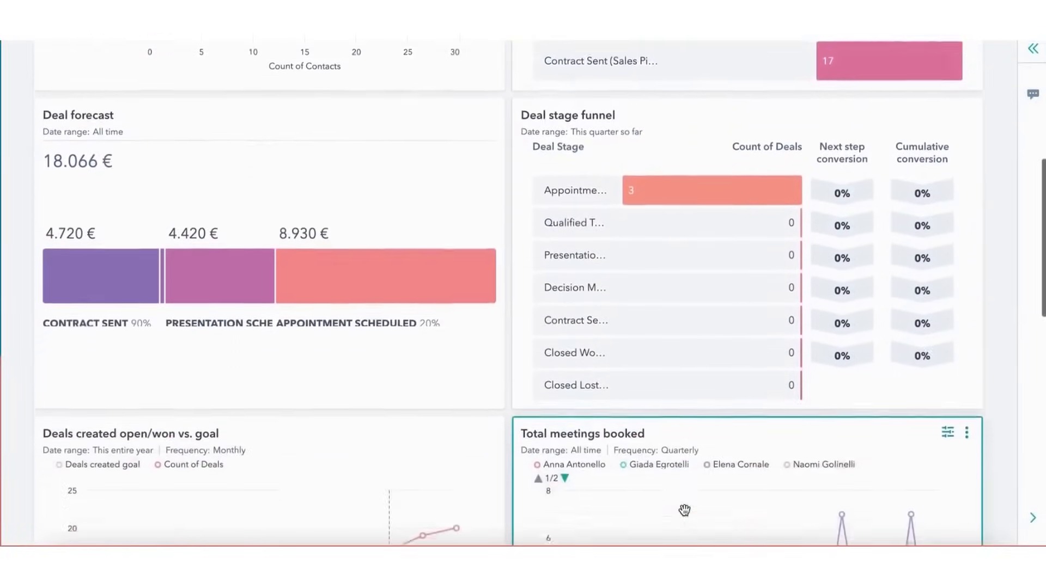
pyautogui.scroll(-3)
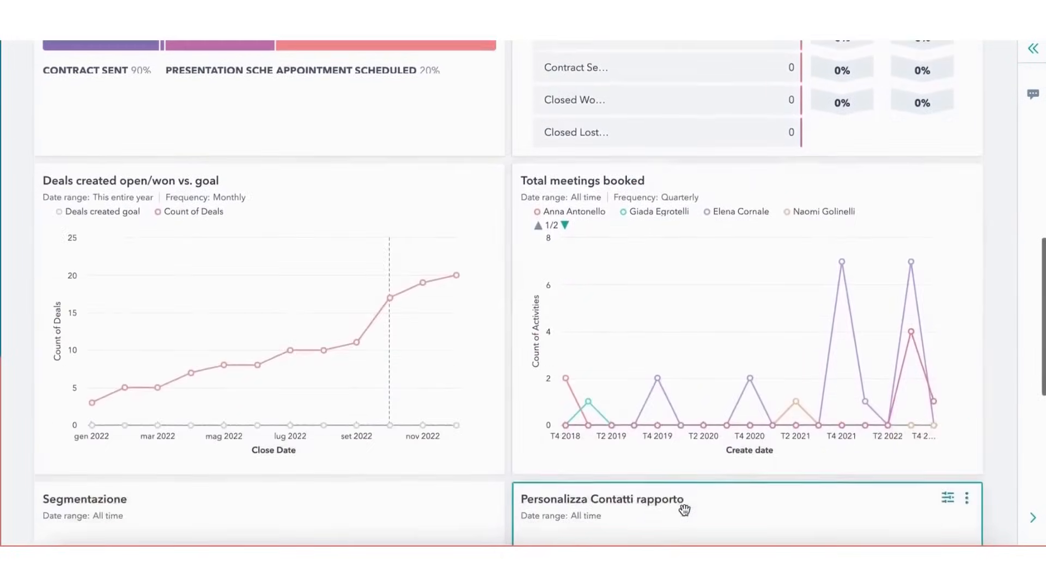
pyautogui.scroll(-3)
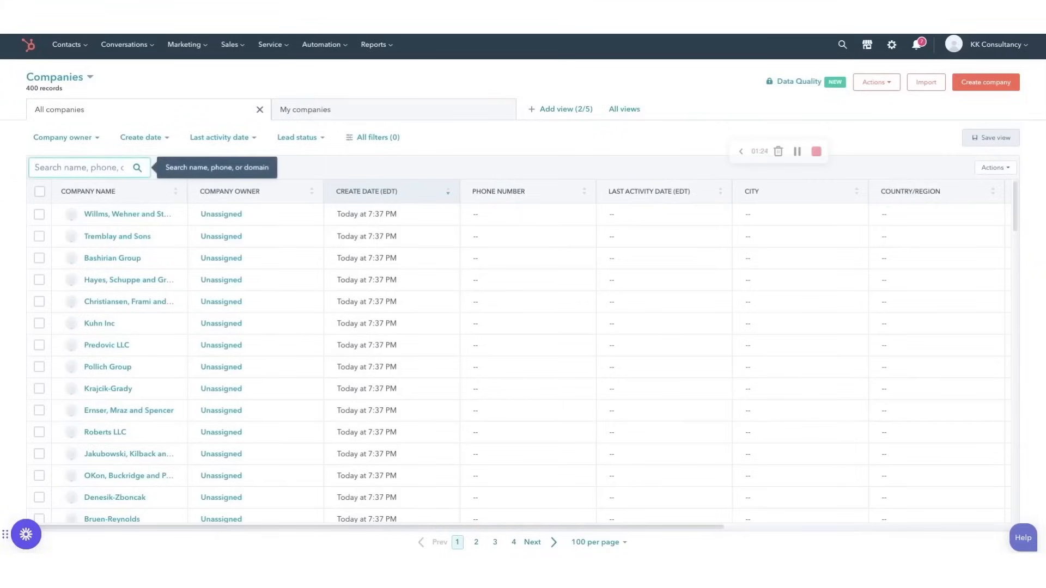
# - Search the Companies list for 'Will', clear it, then search 'Robb' to isolate the Roberts LLC records
pyautogui.write('Will')
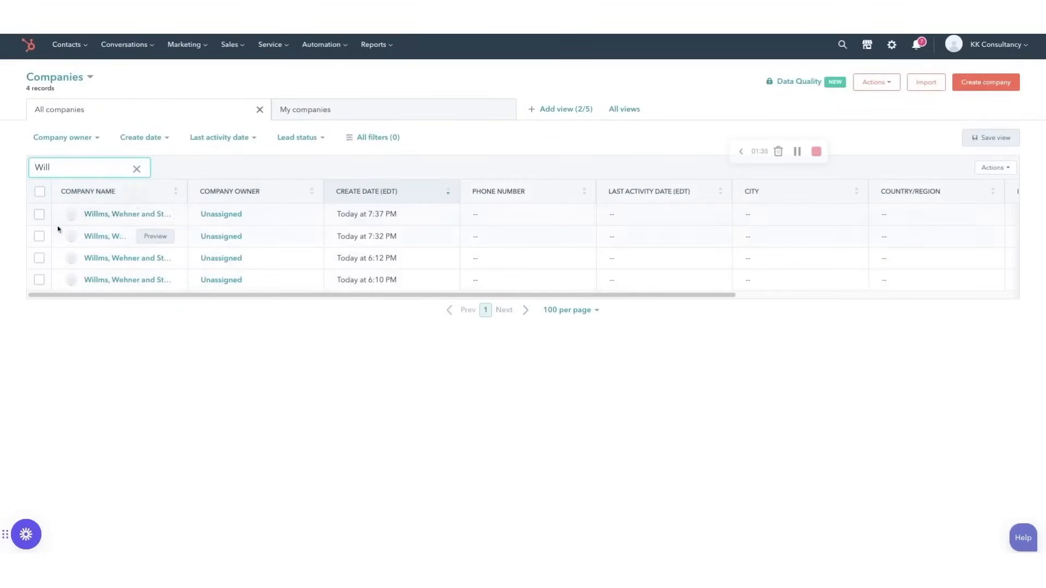
pyautogui.click(137, 168)
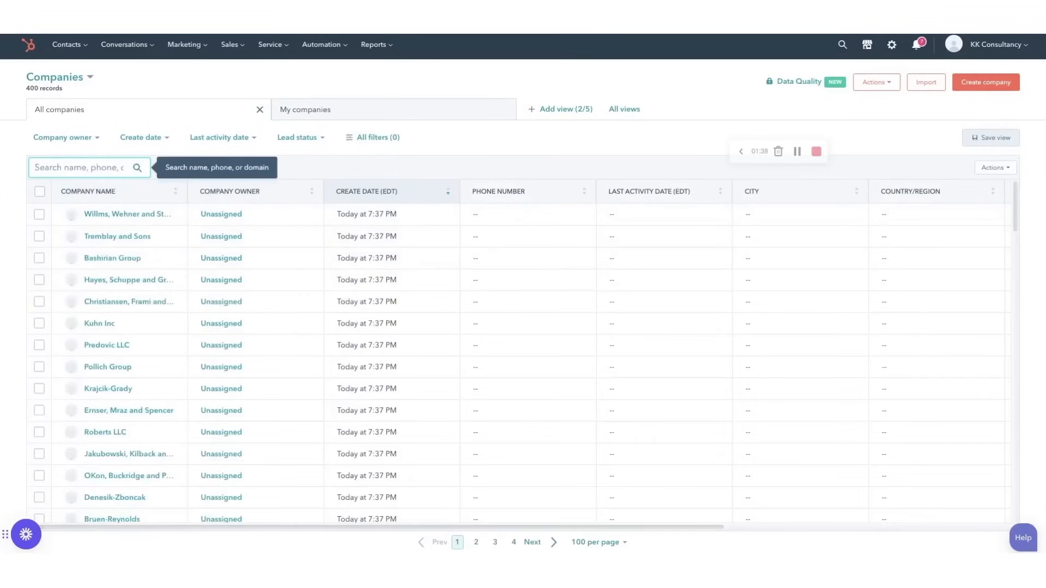
pyautogui.write('Robb')
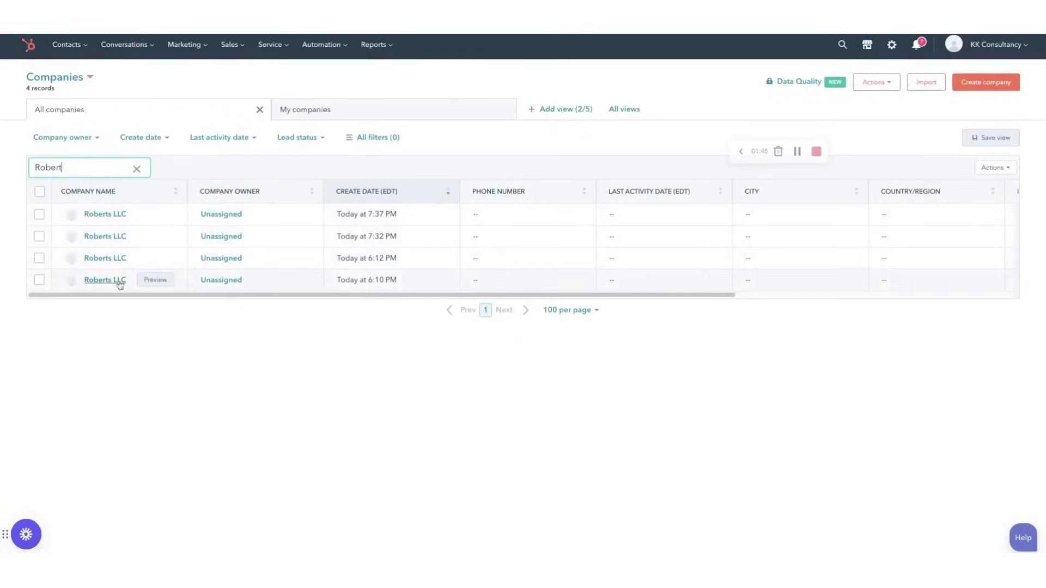
pyautogui.moveTo(373, 109)
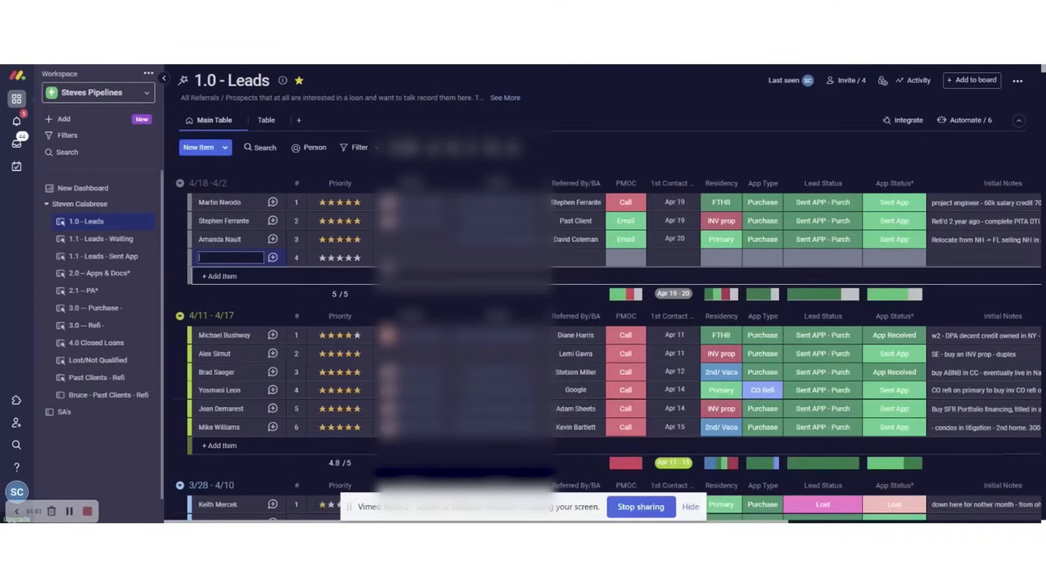
pyautogui.write('Steve Stenson')
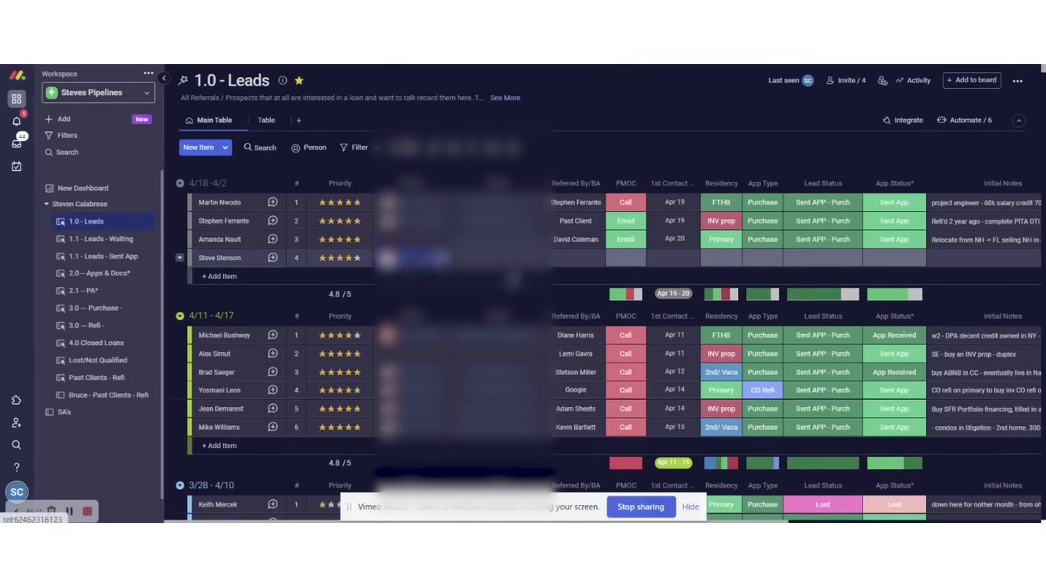
pyautogui.click(575, 257)
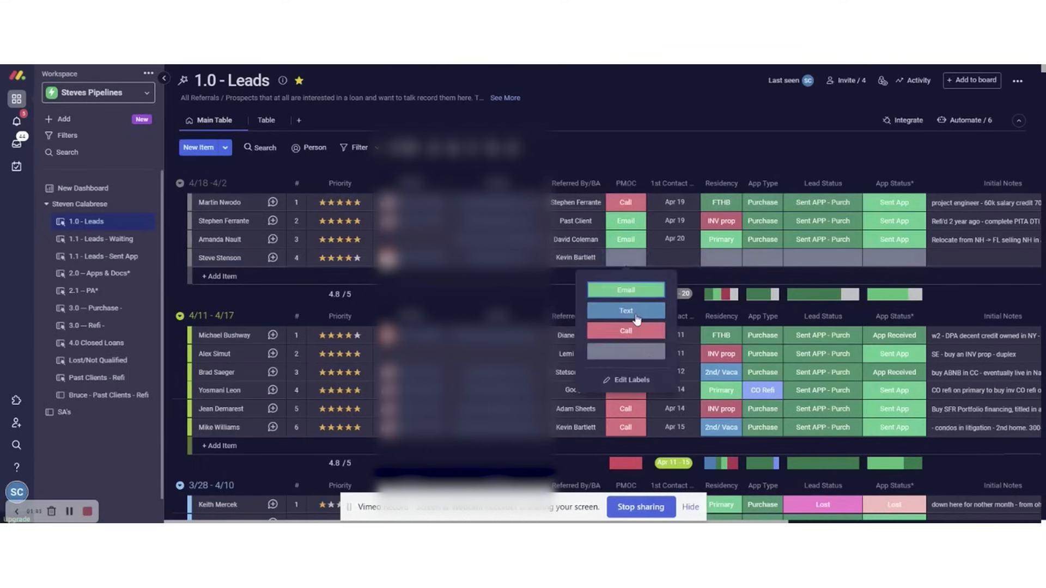
pyautogui.click(625, 310)
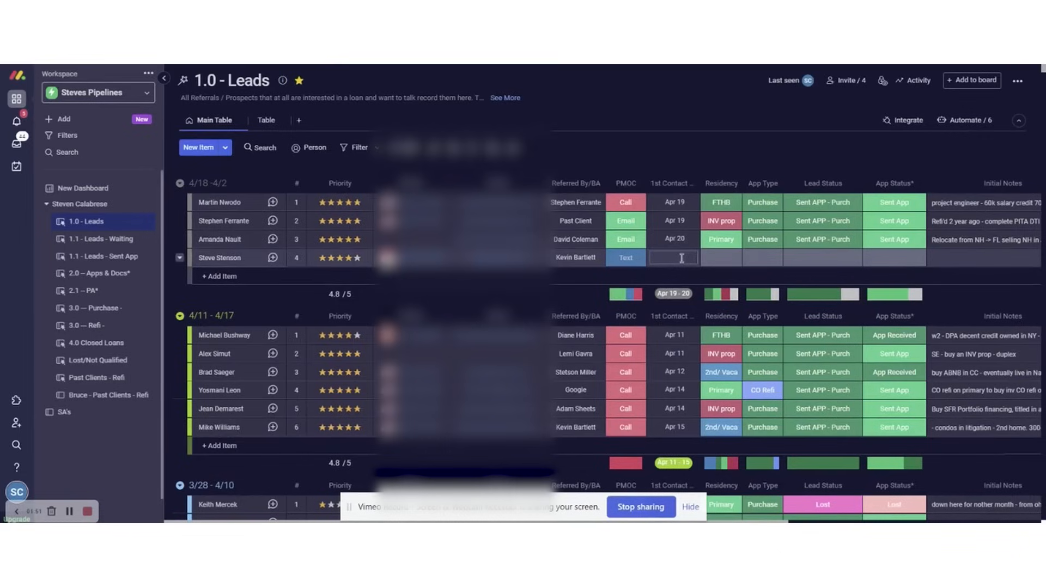
pyautogui.click(672, 258)
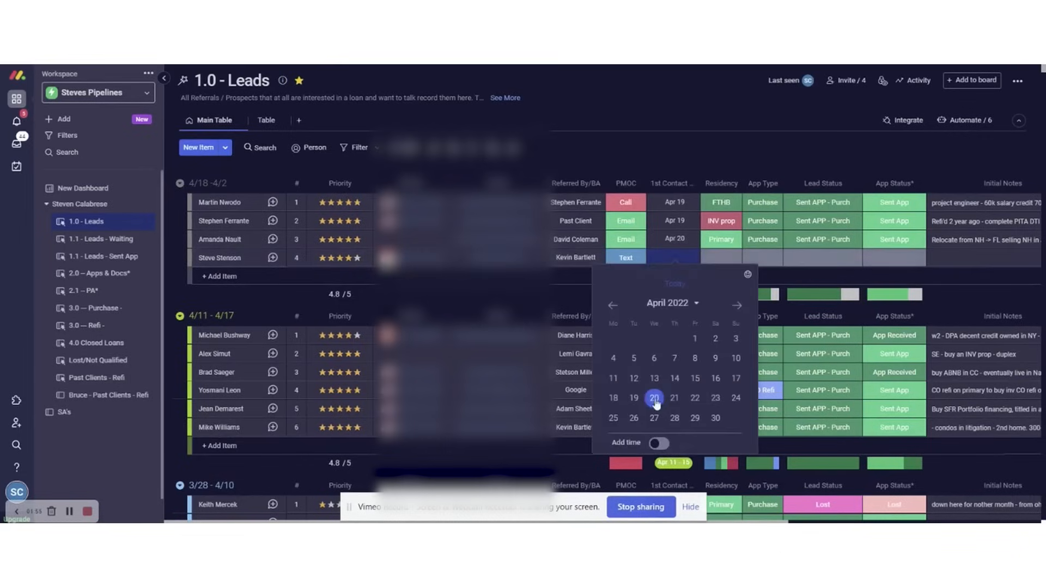
pyautogui.click(654, 398)
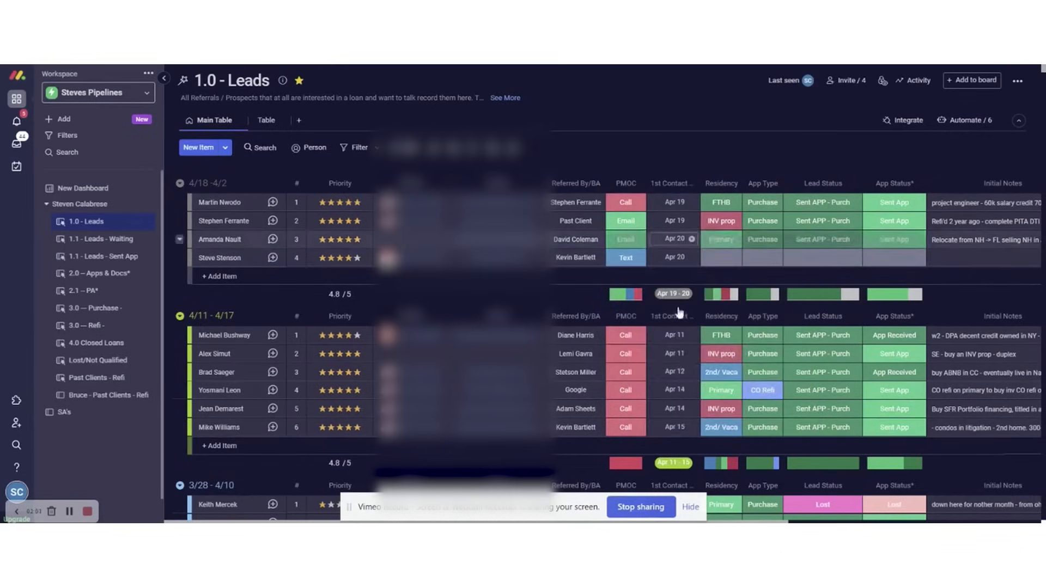
# - Expand the relocating lead's initial notes and start editing them
pyautogui.click(720, 258)
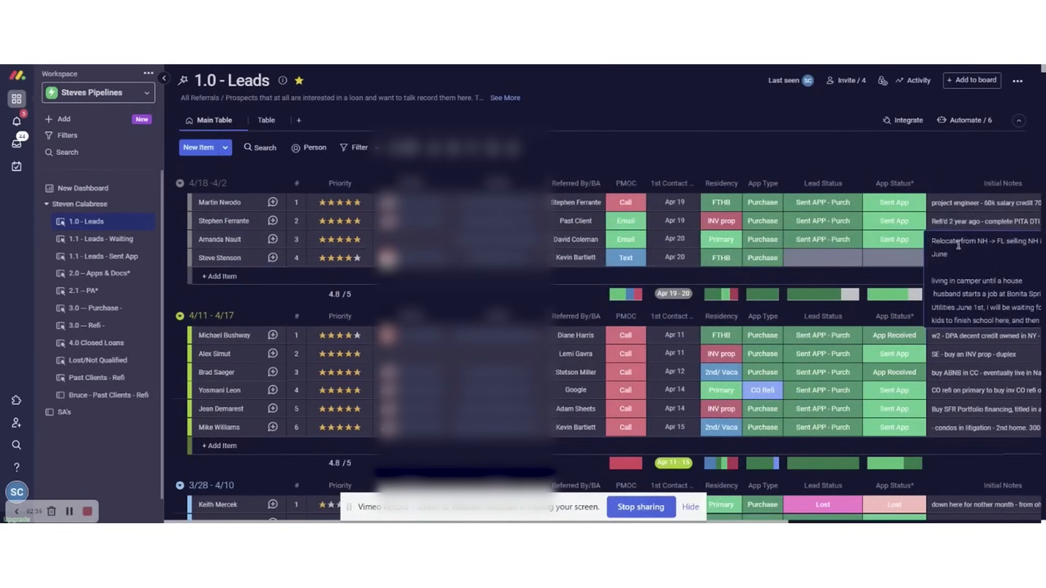
pyautogui.doubleClick(981, 241)
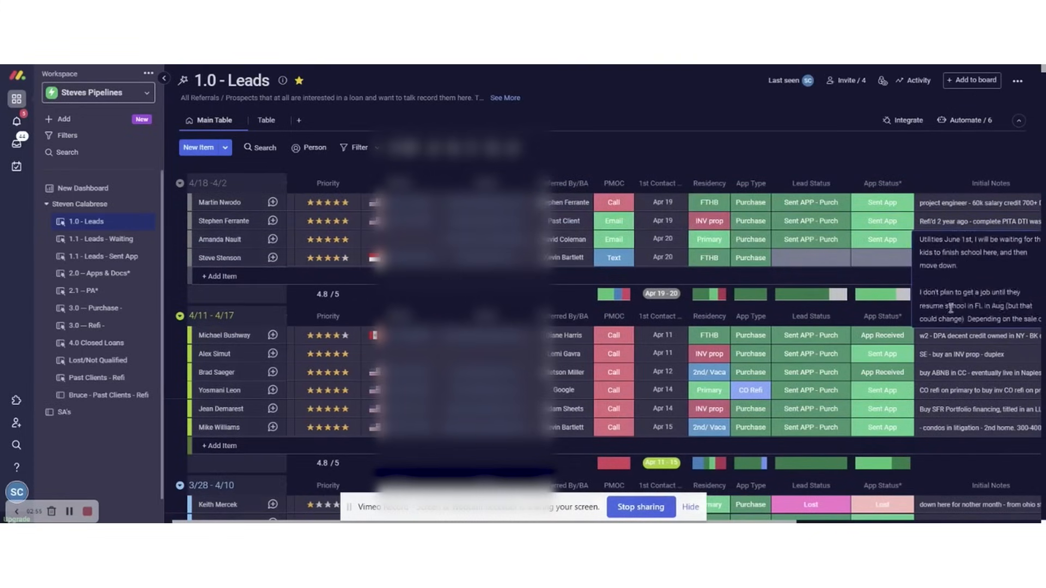
# - Give the fourth 4/18 lead the pink status and add 'FTC from bank' to its initial notes
pyautogui.click(977, 256)
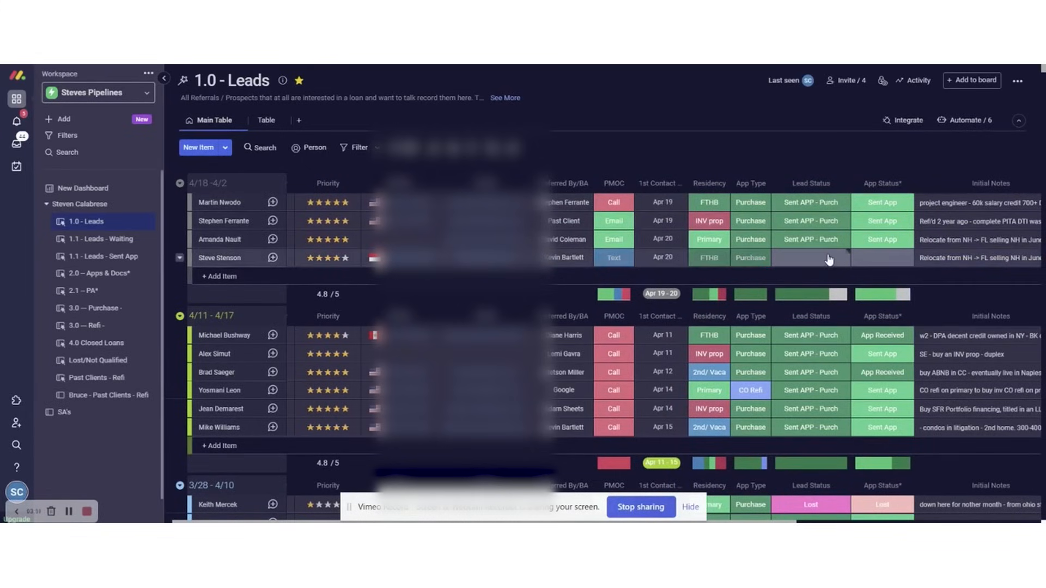
pyautogui.click(812, 258)
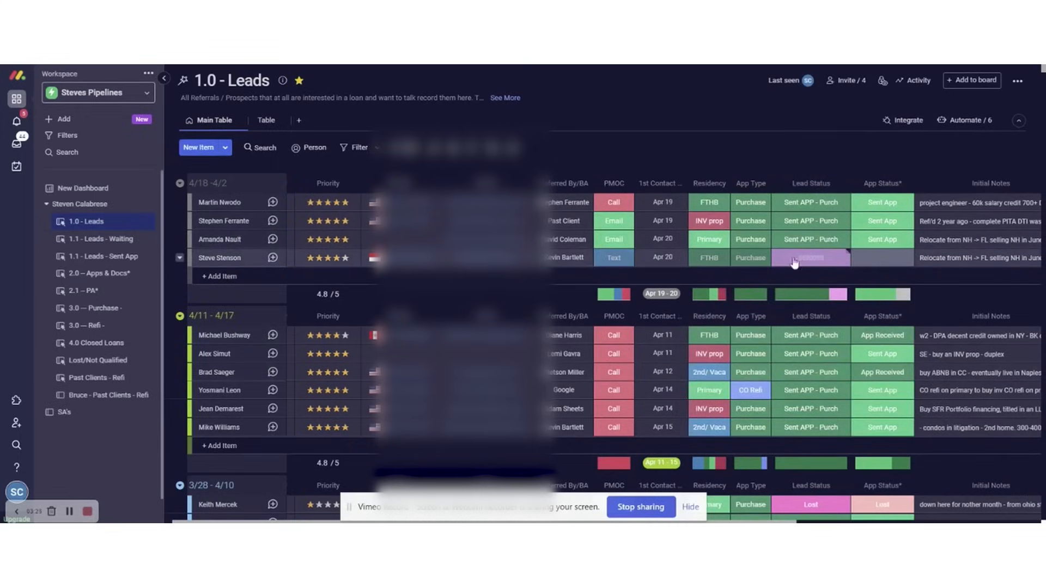
pyautogui.moveTo(840, 259)
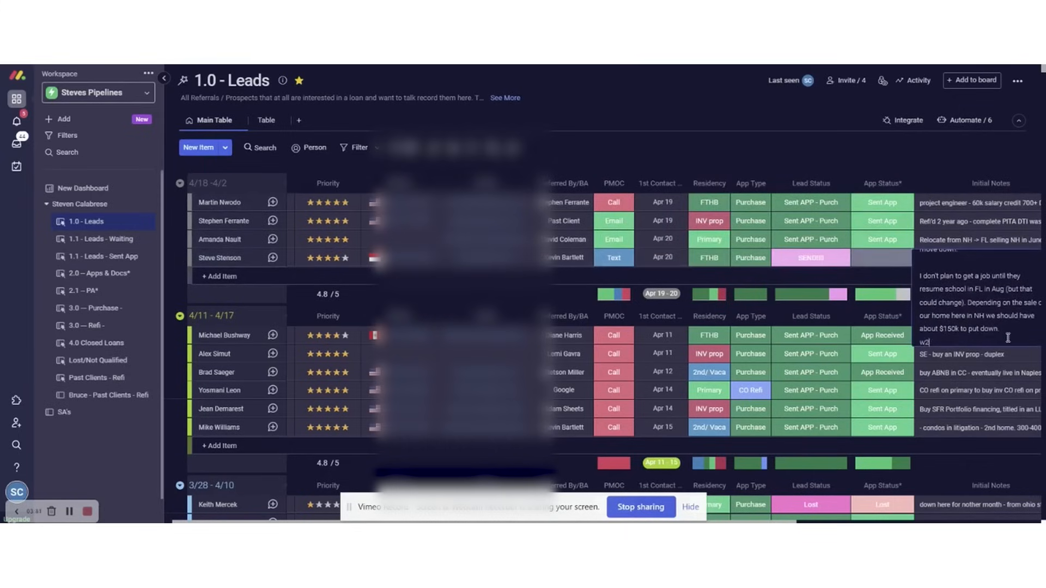
pyautogui.write('FTC from bank')
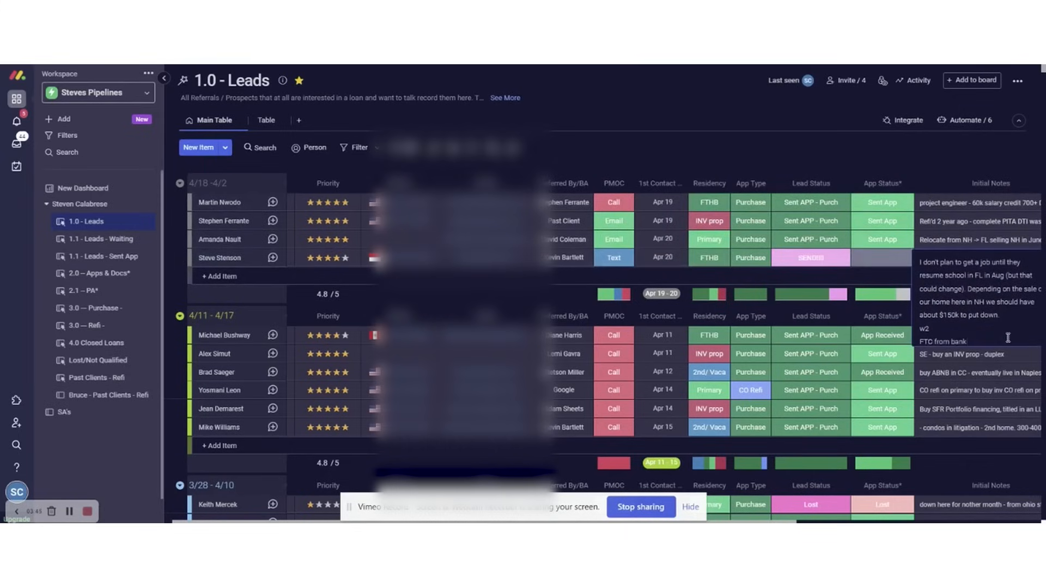
pyautogui.write('SE')
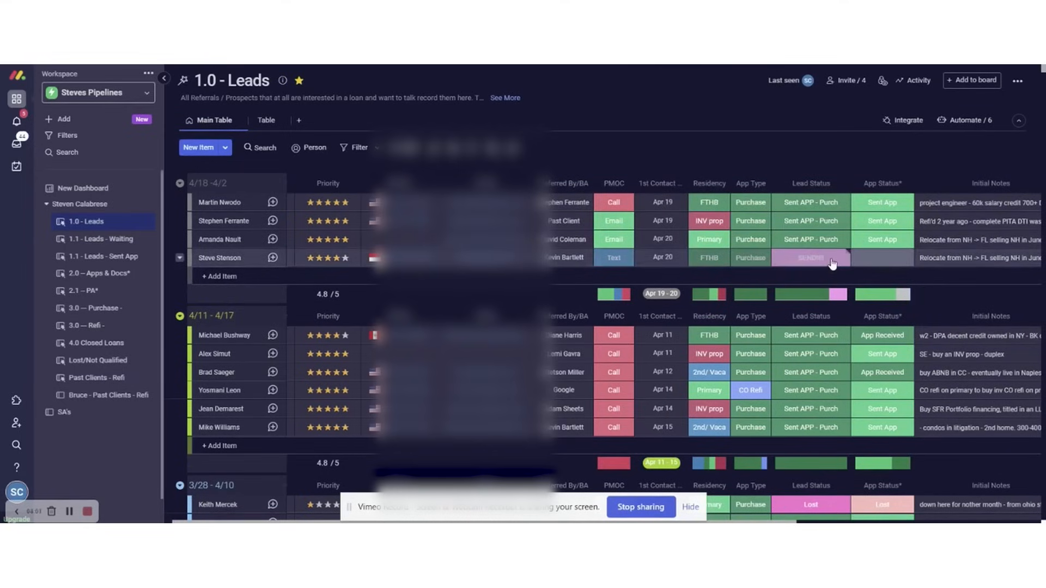
pyautogui.click(811, 257)
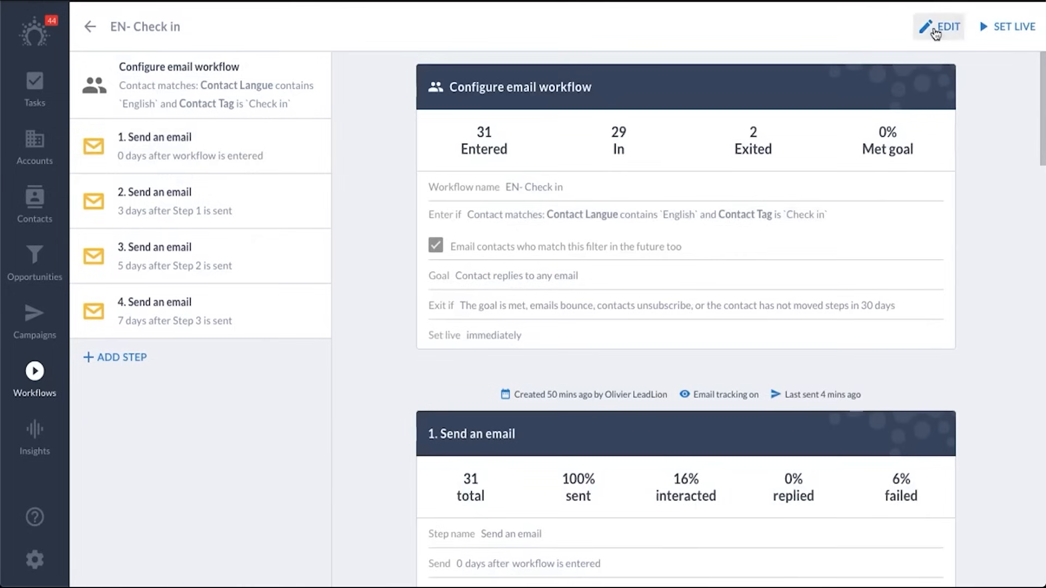
# - Make the EN- Check in workflow editable and show its Enter if audience conditions
pyautogui.click(937, 26)
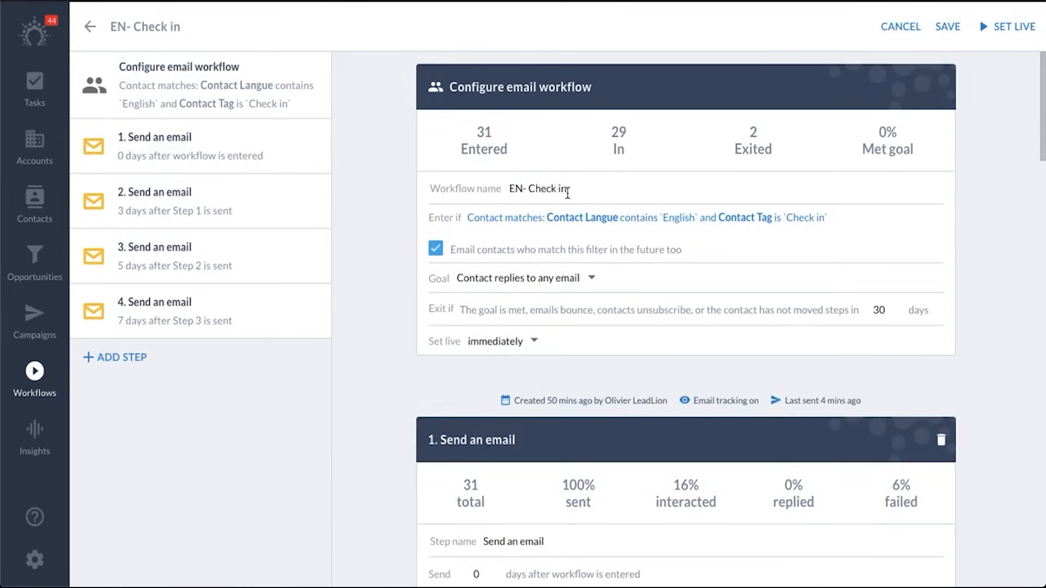
pyautogui.click(577, 217)
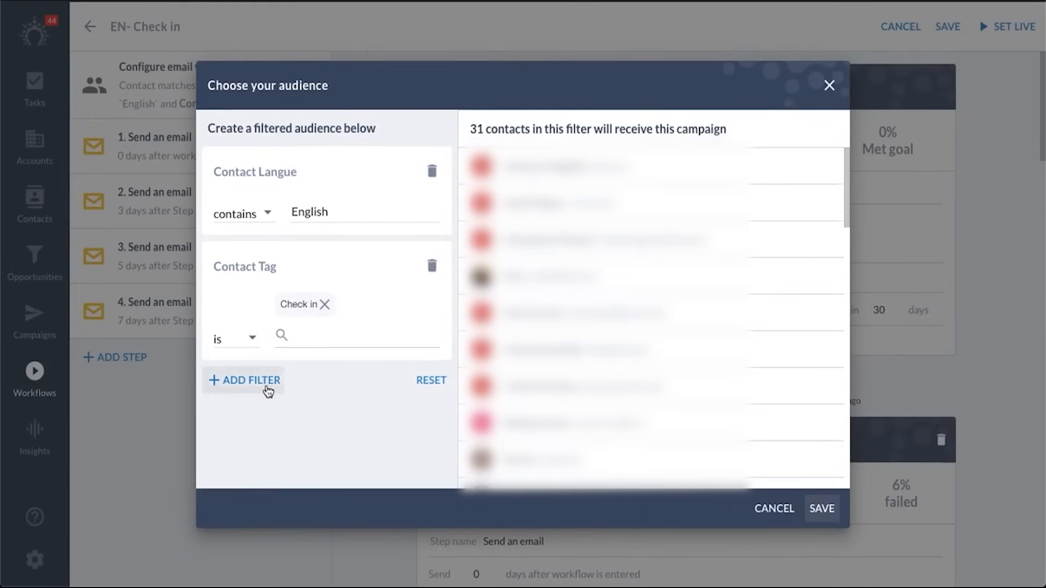
# - Browse the extra audience filter properties, close without changes, and list the workflow's Goal options
pyautogui.click(244, 380)
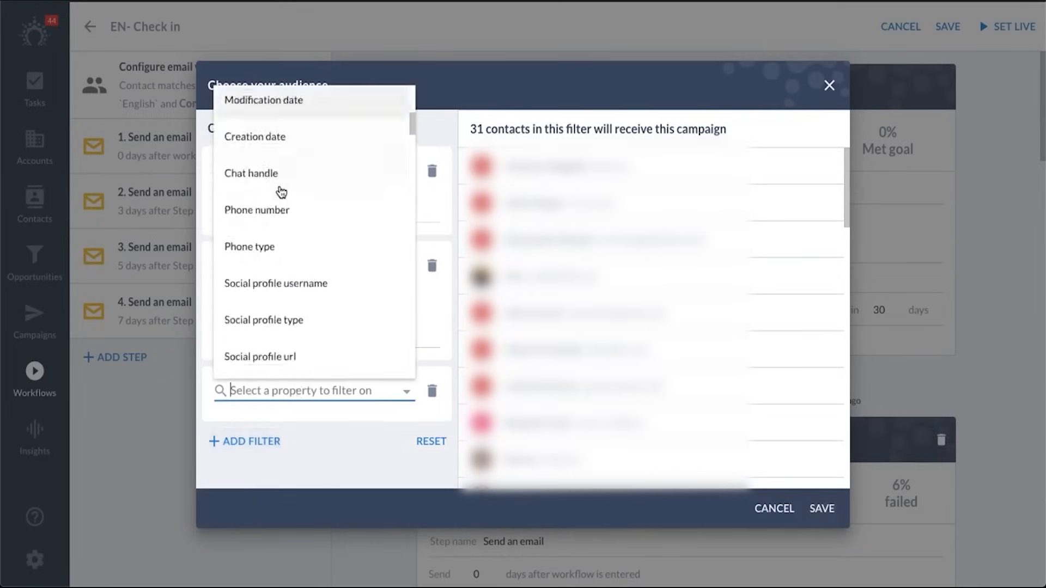
pyautogui.scroll(-3)
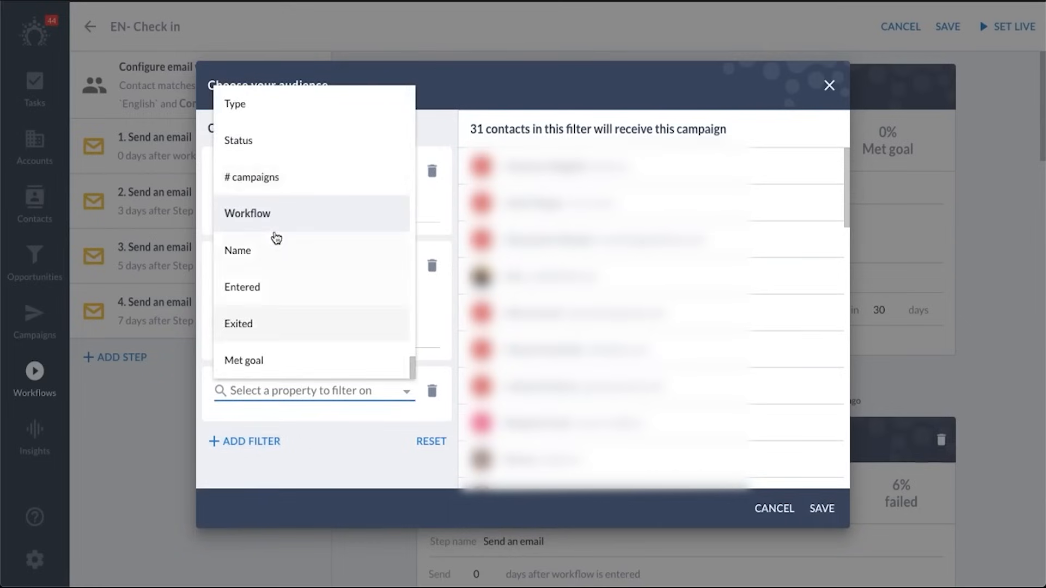
pyautogui.scroll(-3)
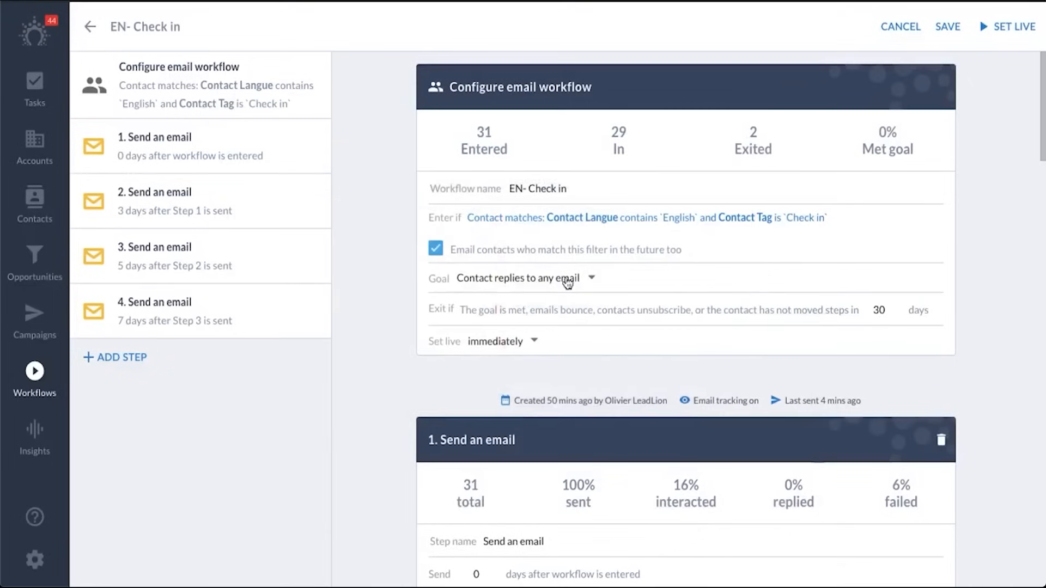
pyautogui.click(524, 279)
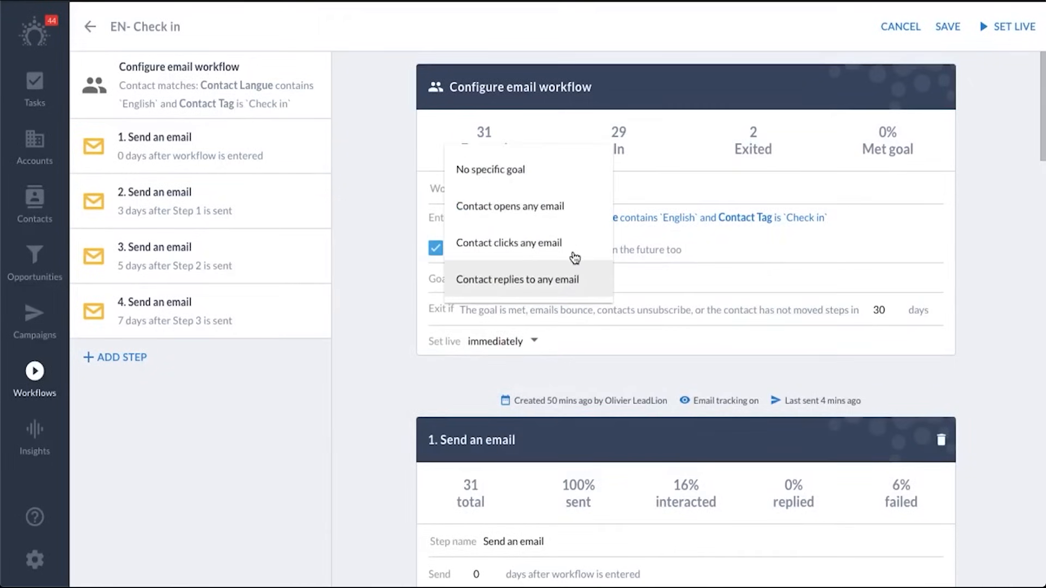
pyautogui.moveTo(527, 292)
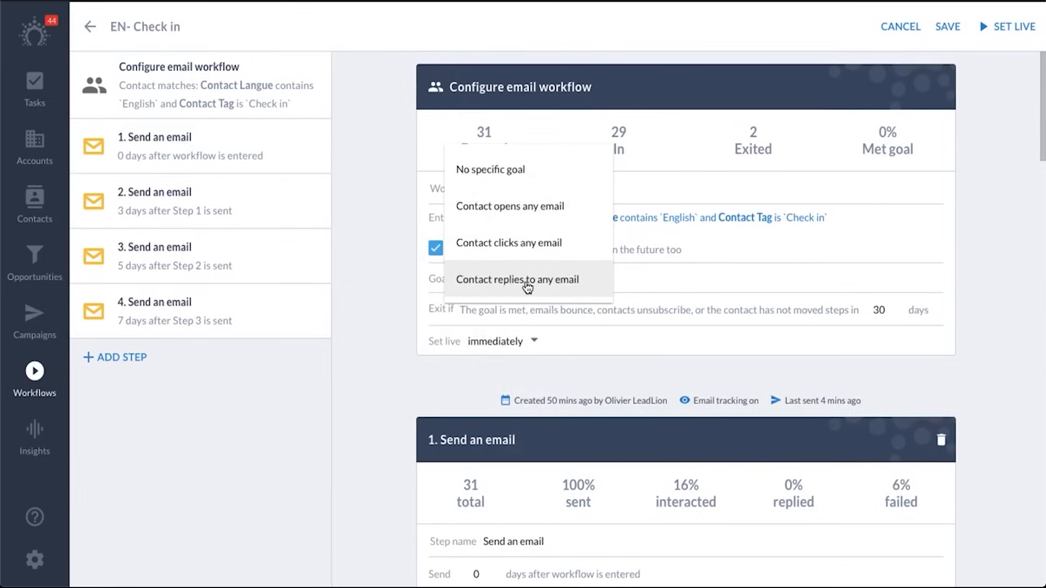
pyautogui.moveTo(200, 345)
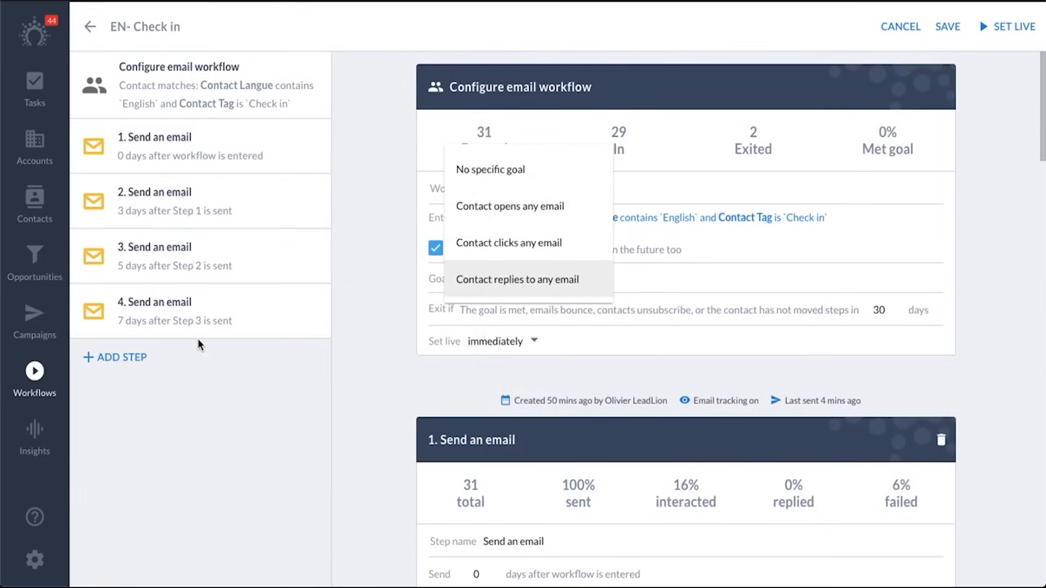
pyautogui.moveTo(475, 267)
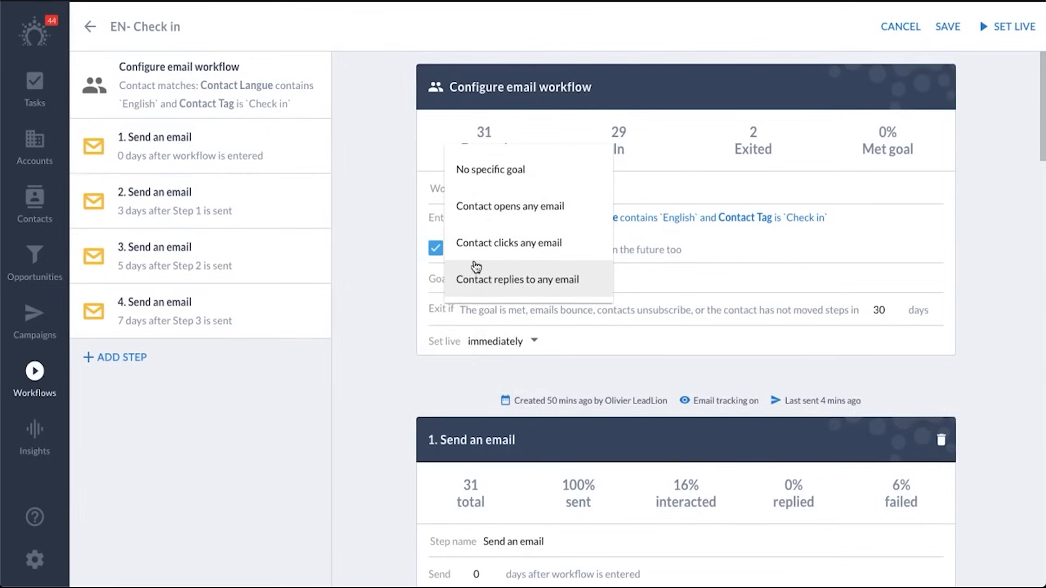
pyautogui.moveTo(490, 170)
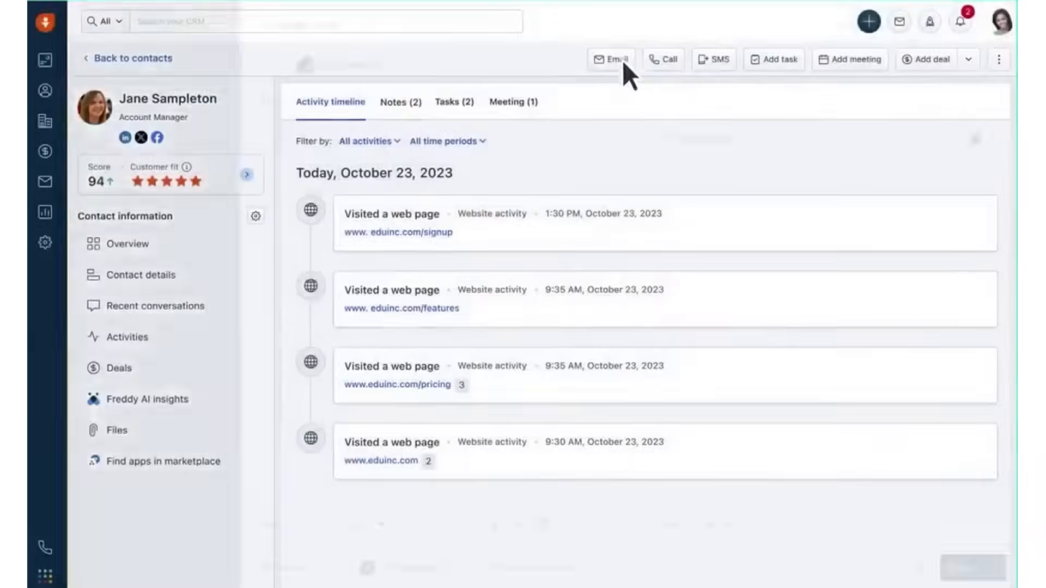
# - Email the contact with a prompt ending 'to a personalized demo', generate a Casual AI draft and use it
pyautogui.click(610, 59)
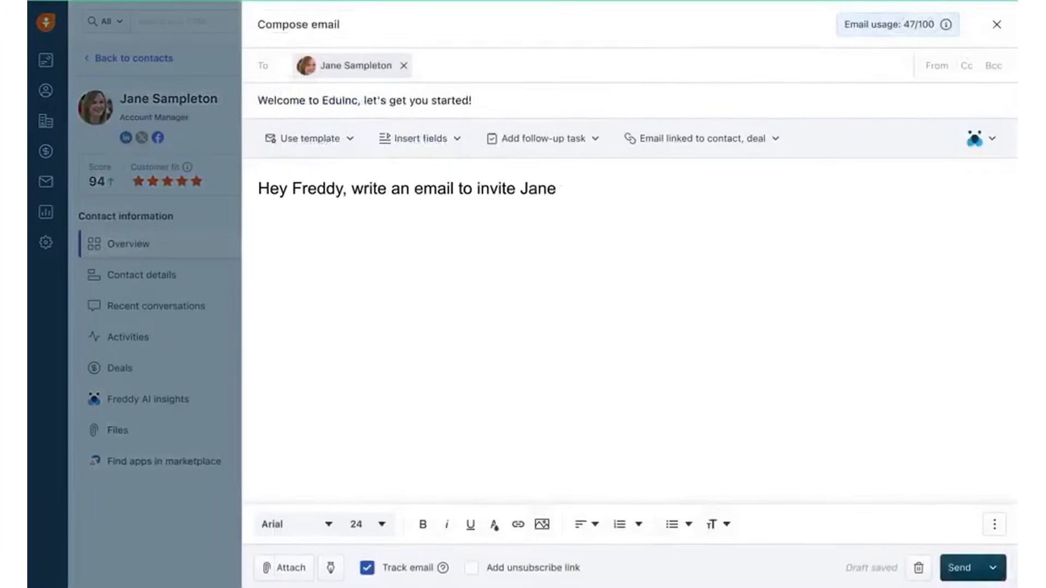
pyautogui.write('to a personalized demo')
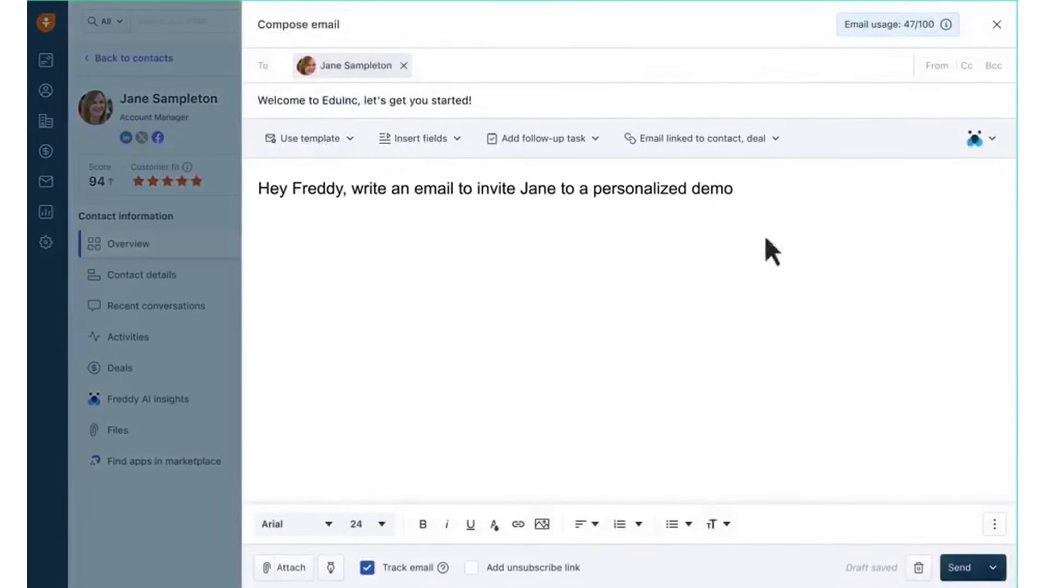
pyautogui.click(973, 138)
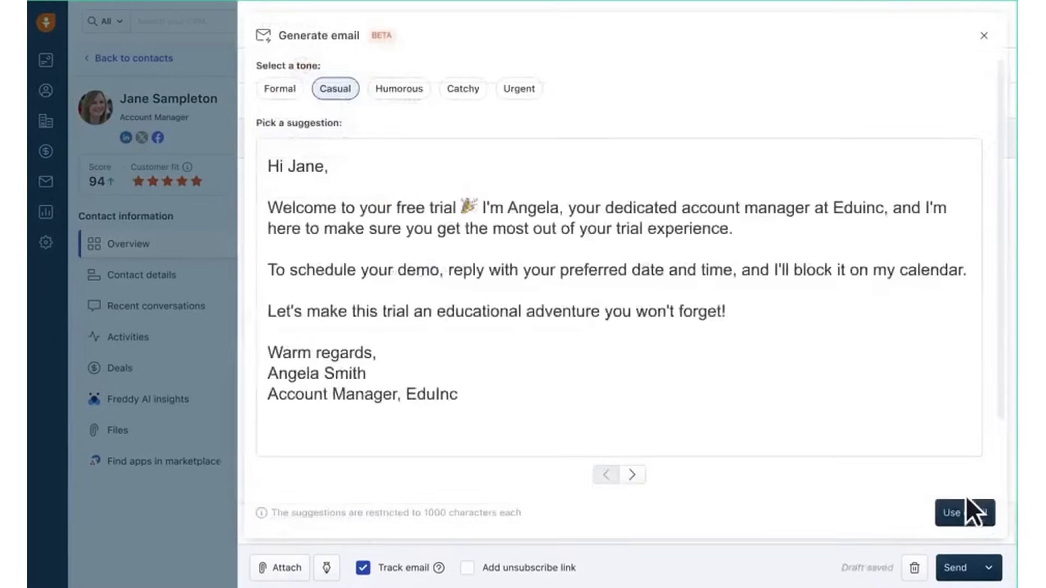
pyautogui.click(950, 513)
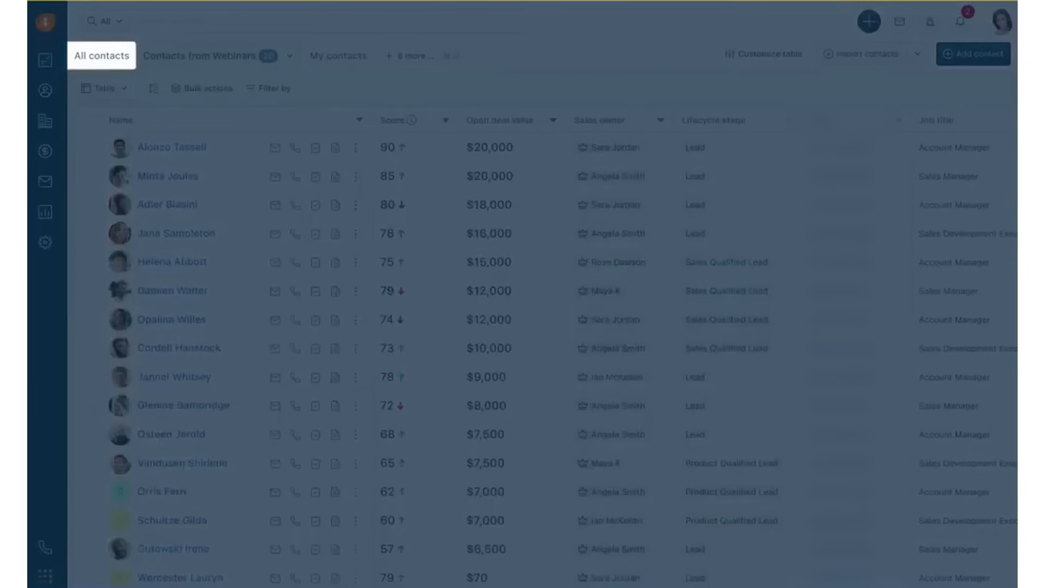
# - Step through the All contacts, Contacts from Webinars and My contacts saved views
pyautogui.click(200, 55)
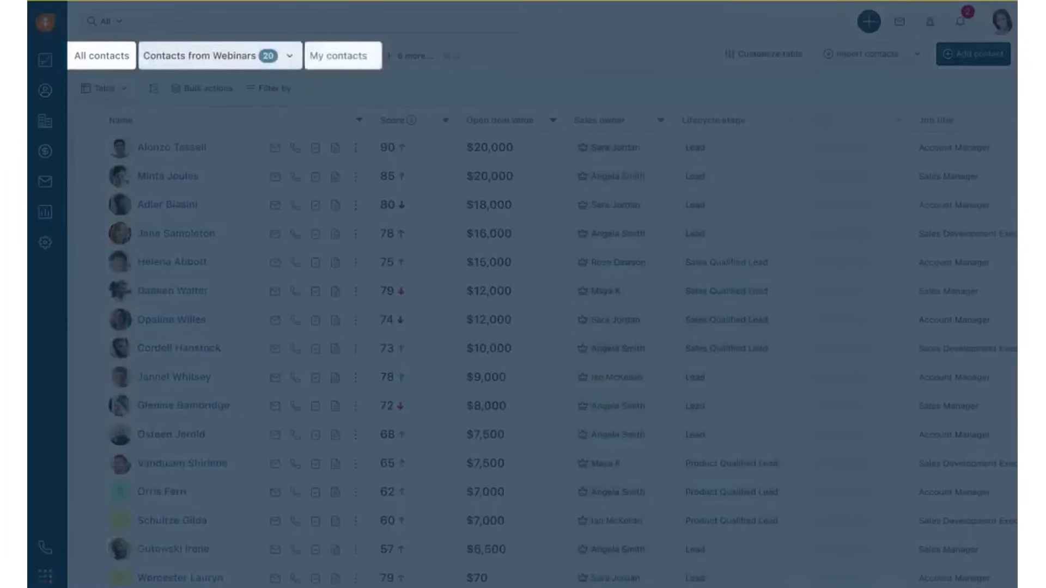